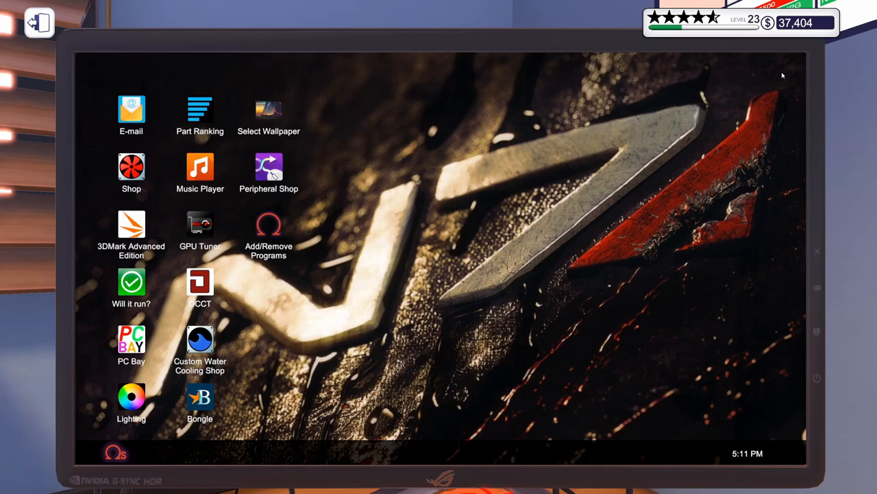
{"action": "mouse_move", "coordinate": [248, 111]}
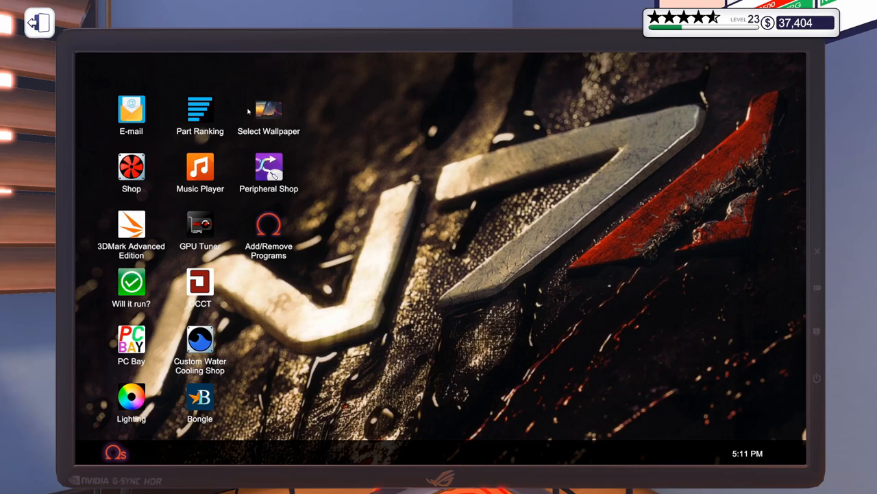
Accept Stuart's World of Warcraft build request from the StrictCorps e-mail
{"action": "left_click", "coordinate": [131, 109]}
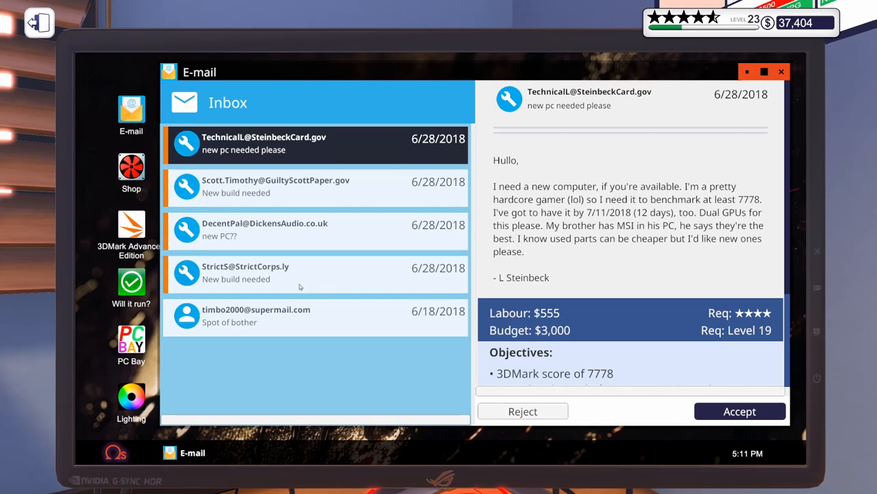
{"action": "left_click", "coordinate": [316, 273]}
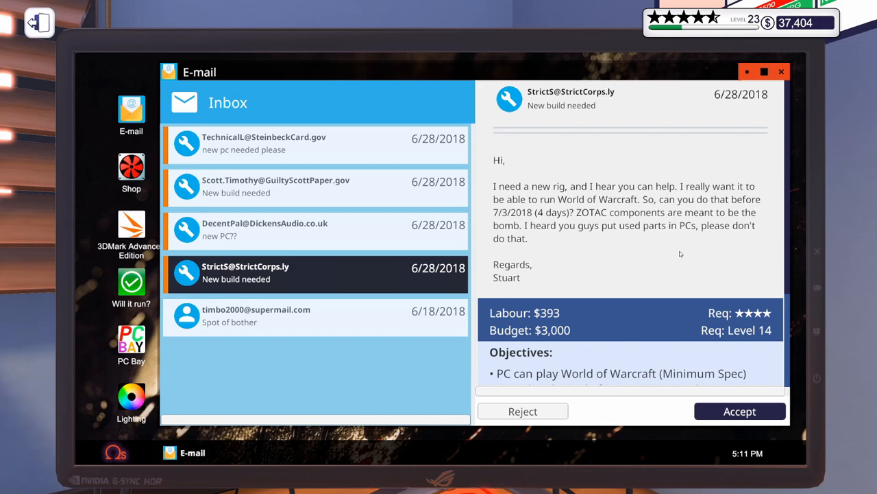
{"action": "scroll", "scroll_direction": "down", "scroll_amount": 3}
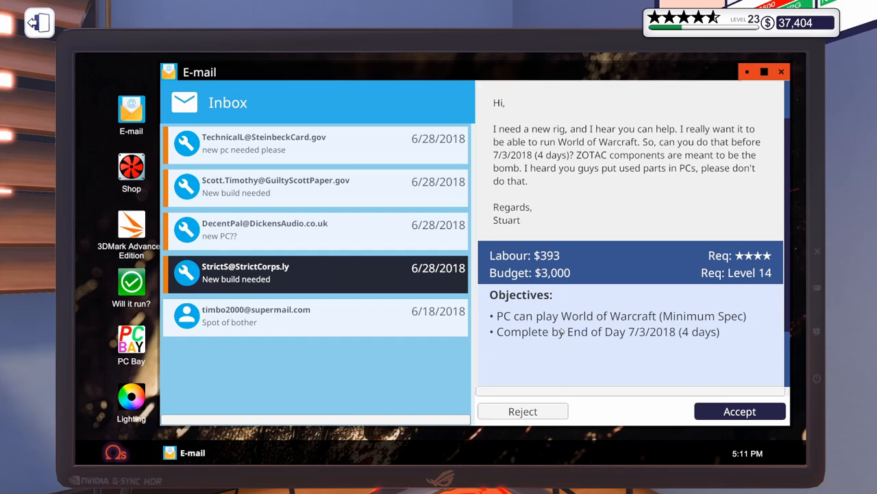
{"action": "mouse_move", "coordinate": [620, 369]}
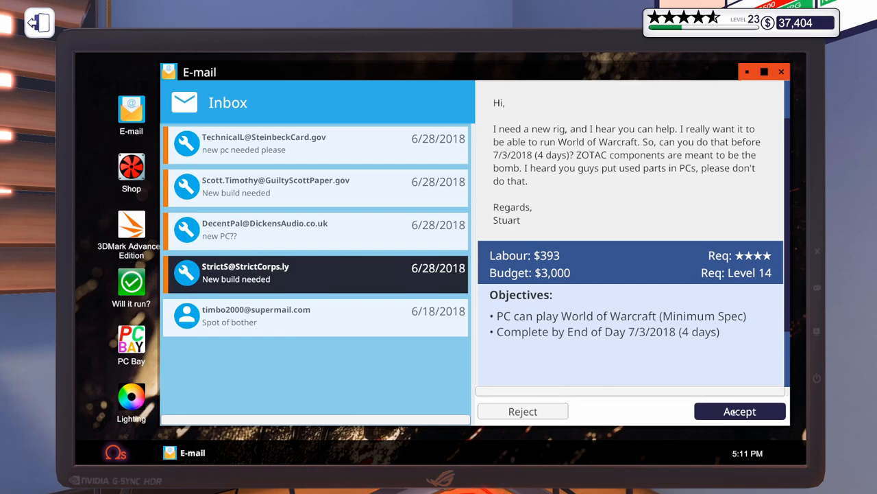
{"action": "left_click", "coordinate": [740, 411]}
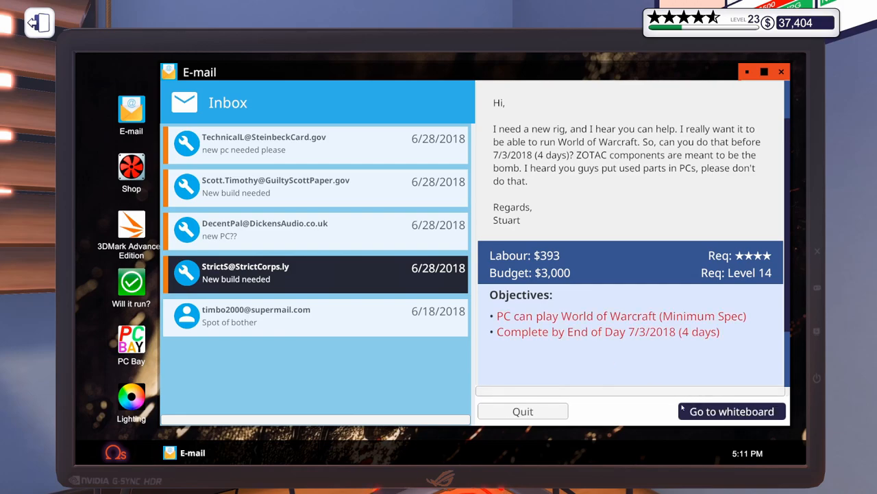
Read Alison's $3,500 custom water-cooling build request from DecentPal without accepting it
{"action": "left_click", "coordinate": [274, 231]}
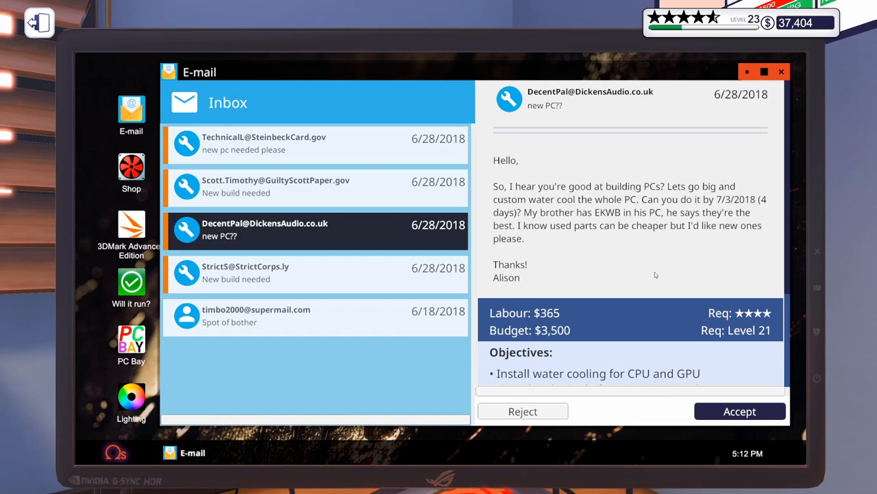
{"action": "scroll", "scroll_direction": "down", "scroll_amount": 3}
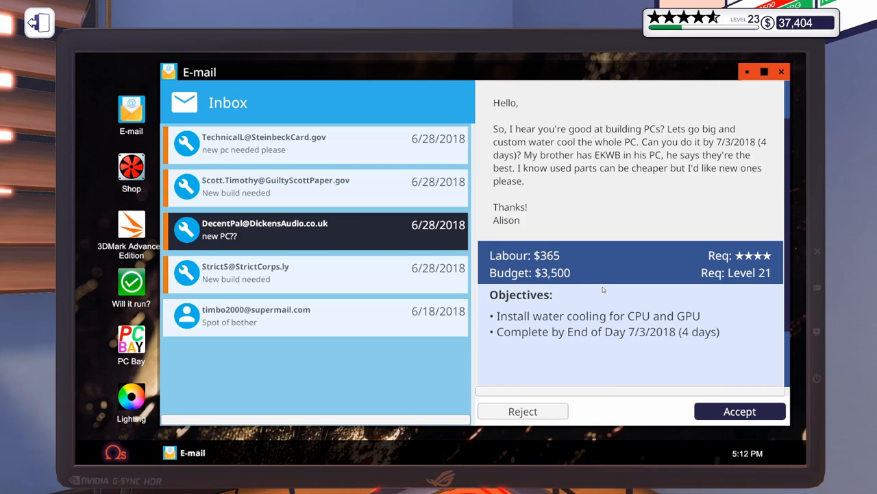
{"action": "mouse_move", "coordinate": [593, 300]}
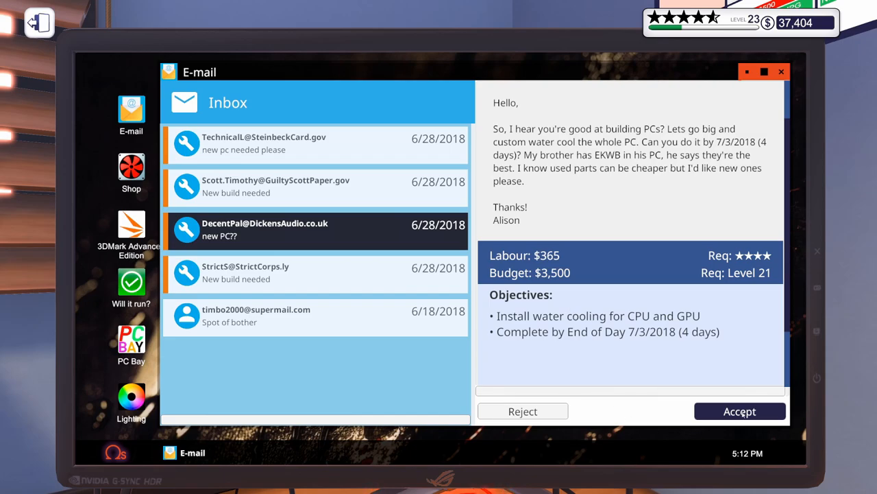
Accept Scott's Football Manager 2017 build job, then review the World of Warcraft request again
{"action": "left_click", "coordinate": [276, 187]}
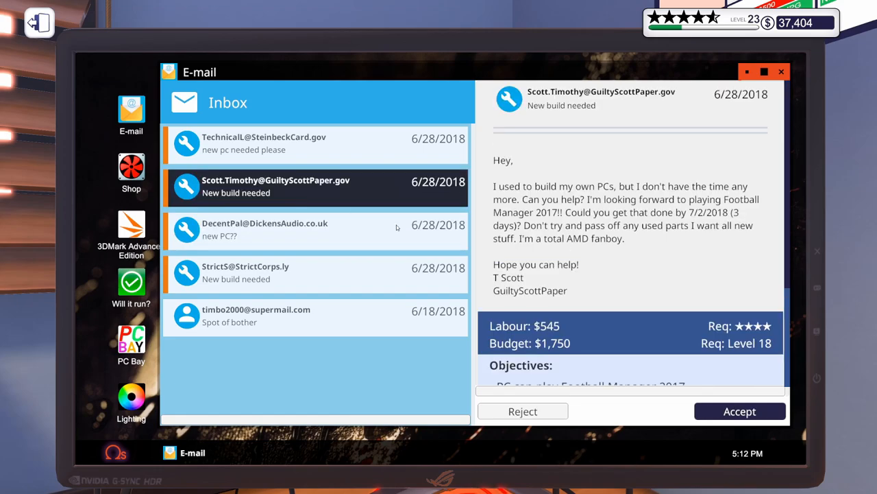
{"action": "mouse_move", "coordinate": [715, 286]}
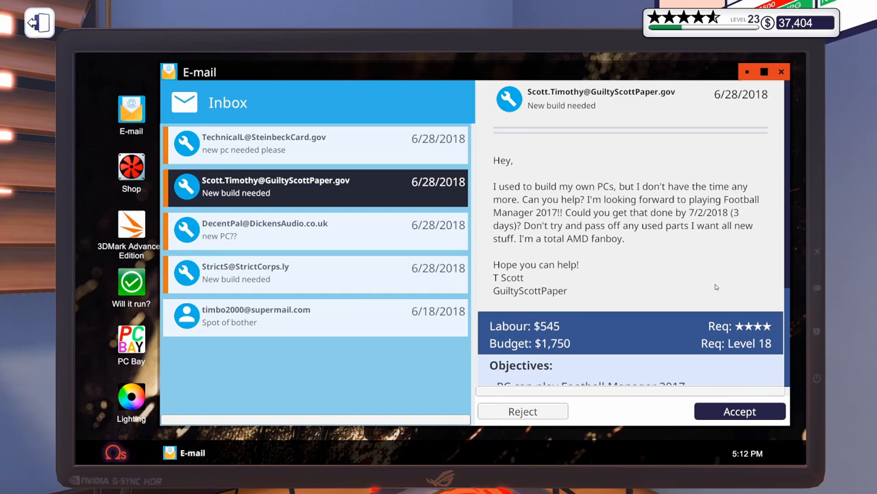
{"action": "scroll", "scroll_direction": "down", "scroll_amount": 3}
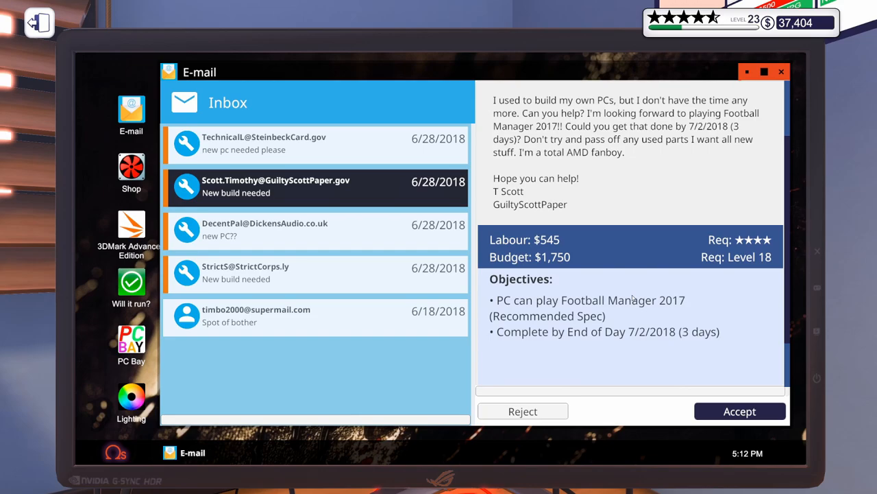
{"action": "mouse_move", "coordinate": [632, 299]}
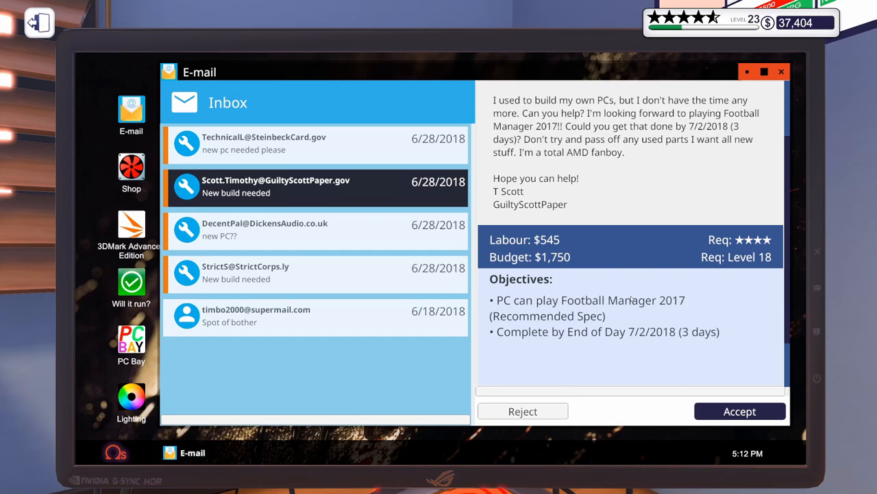
{"action": "mouse_move", "coordinate": [620, 395]}
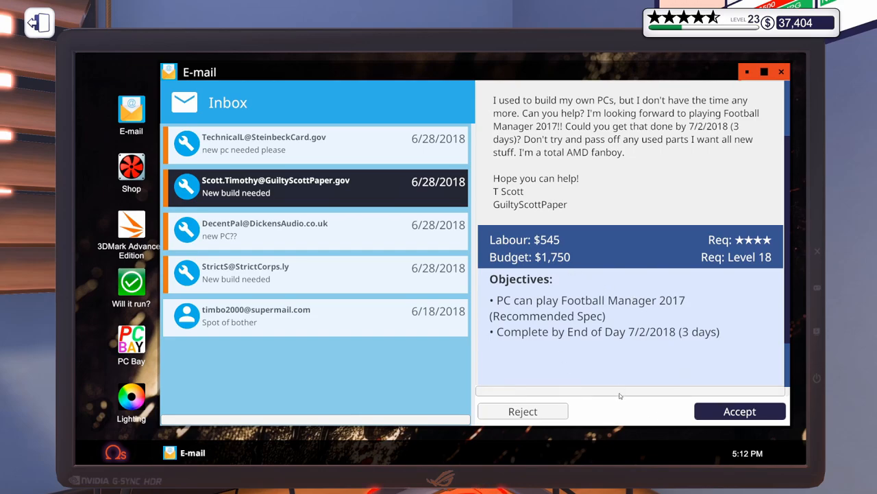
{"action": "left_click", "coordinate": [740, 411]}
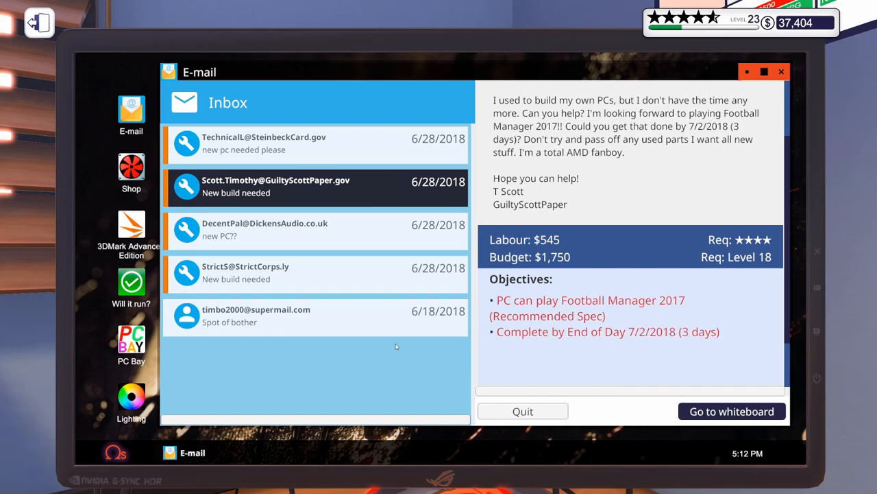
{"action": "left_click", "coordinate": [315, 271]}
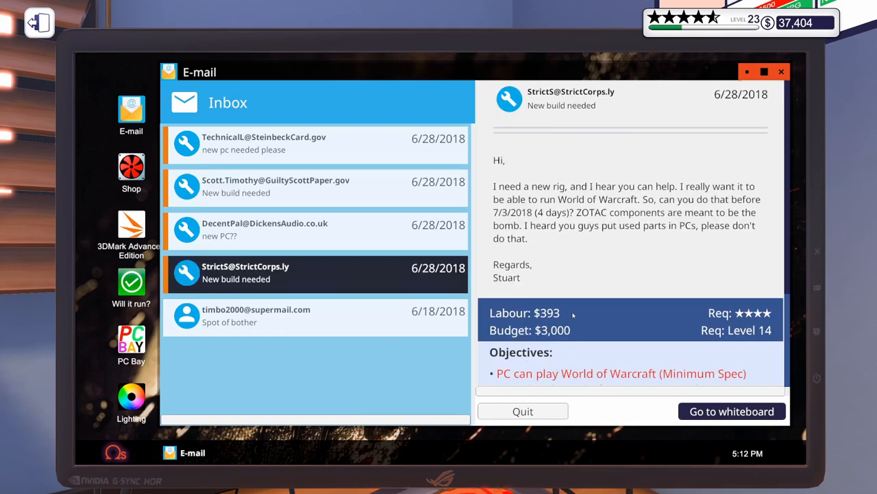
{"action": "scroll", "scroll_direction": "down", "scroll_amount": 3}
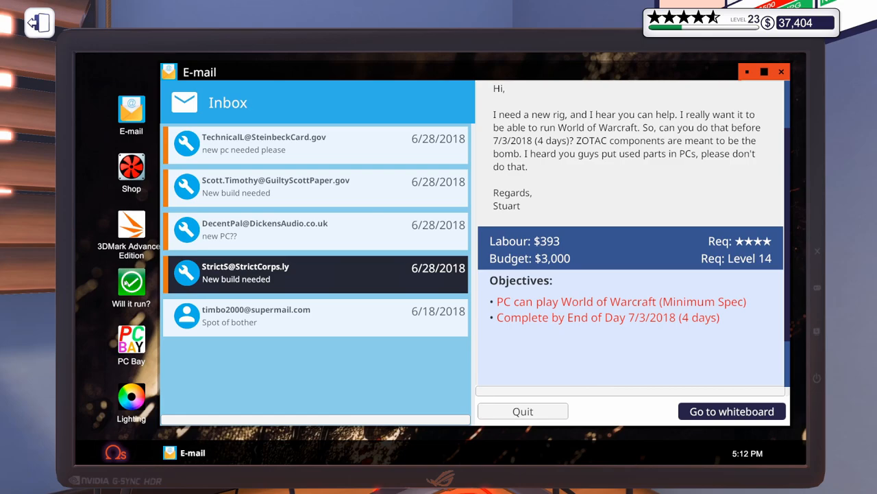
Fill the shop cart with 11 parts ($3,020) including a ZOTAC GTX 1070 AMP and i7-9700K
{"action": "left_click", "coordinate": [132, 288]}
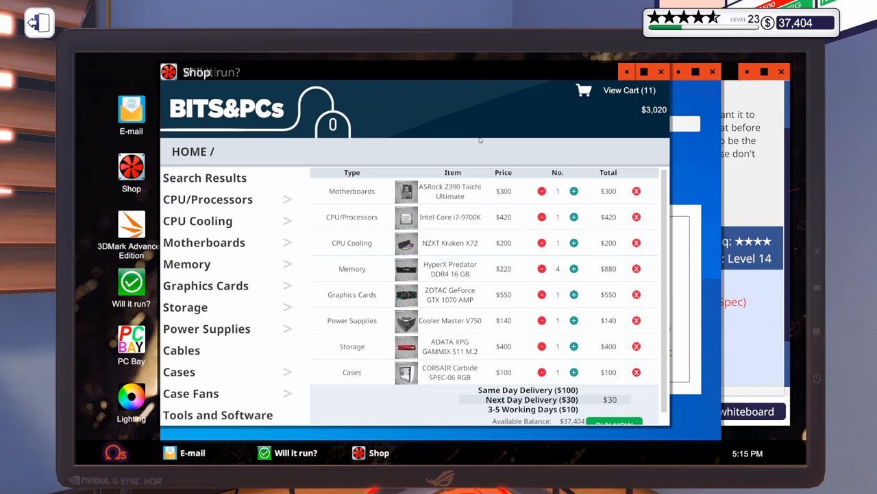
{"action": "mouse_move", "coordinate": [425, 389]}
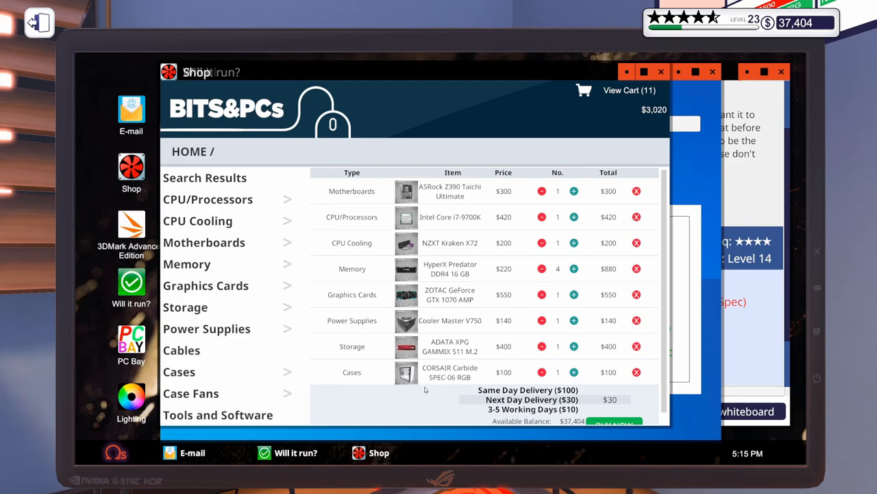
{"action": "mouse_move", "coordinate": [456, 406]}
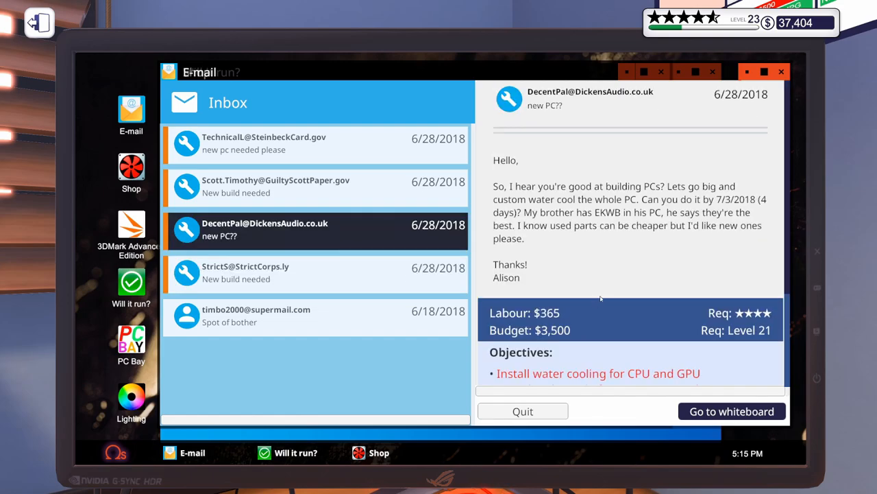
Accept the water-cooling job and add AMD parts plus EKWB radiators, reservoir, CPU block and GPU
{"action": "scroll", "scroll_direction": "down", "scroll_amount": 3}
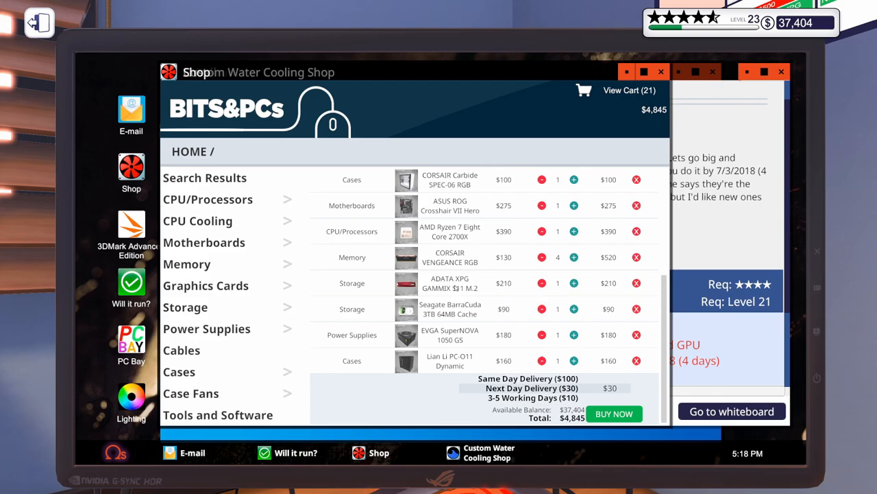
{"action": "mouse_move", "coordinate": [441, 329]}
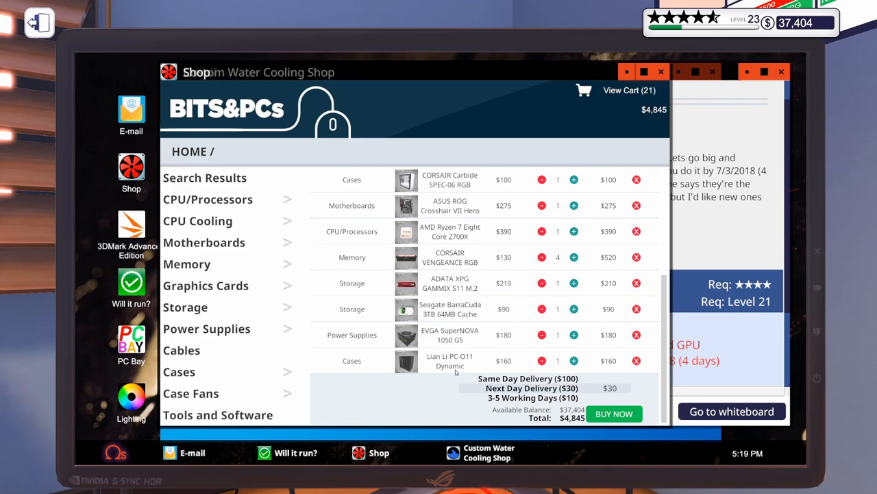
{"action": "mouse_move", "coordinate": [473, 368]}
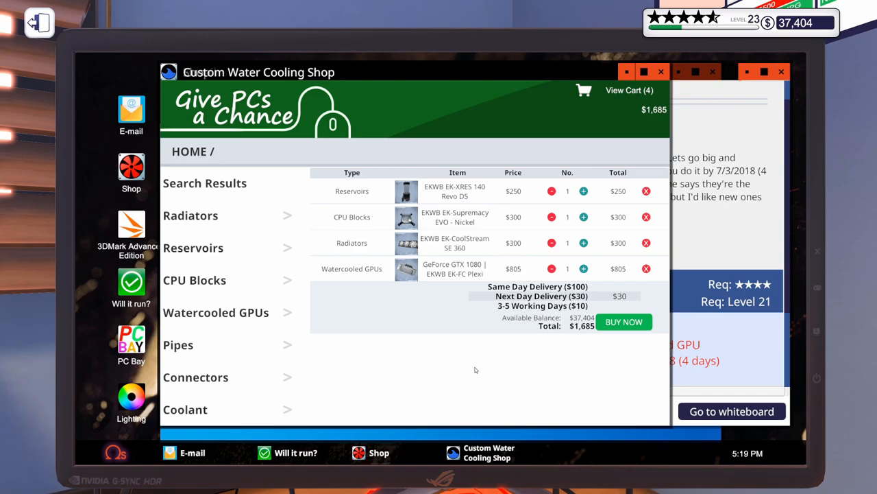
{"action": "mouse_move", "coordinate": [500, 359]}
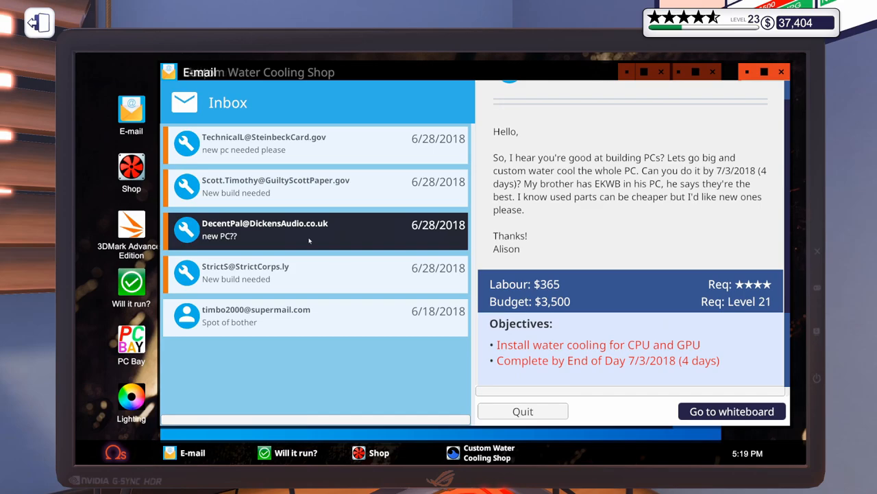
Check the build against Football Manager 2017's recommended spec in Will It Run?
{"action": "left_click", "coordinate": [316, 186]}
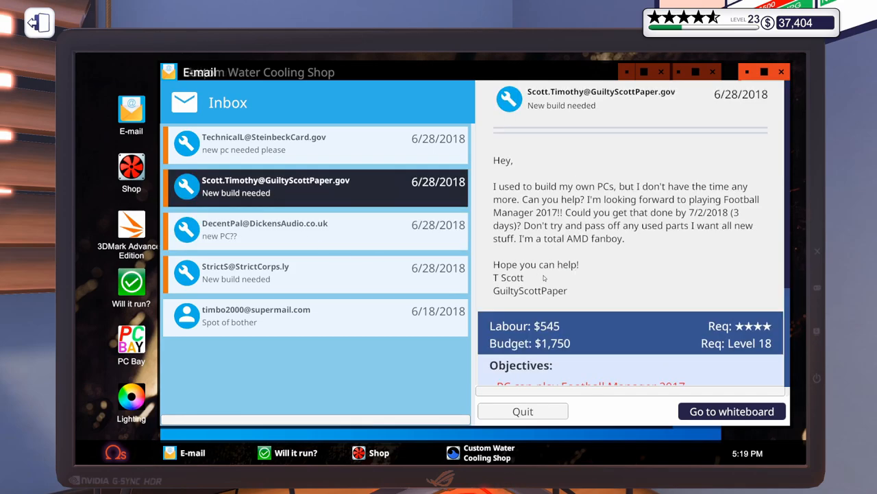
{"action": "scroll", "scroll_direction": "down", "scroll_amount": 3}
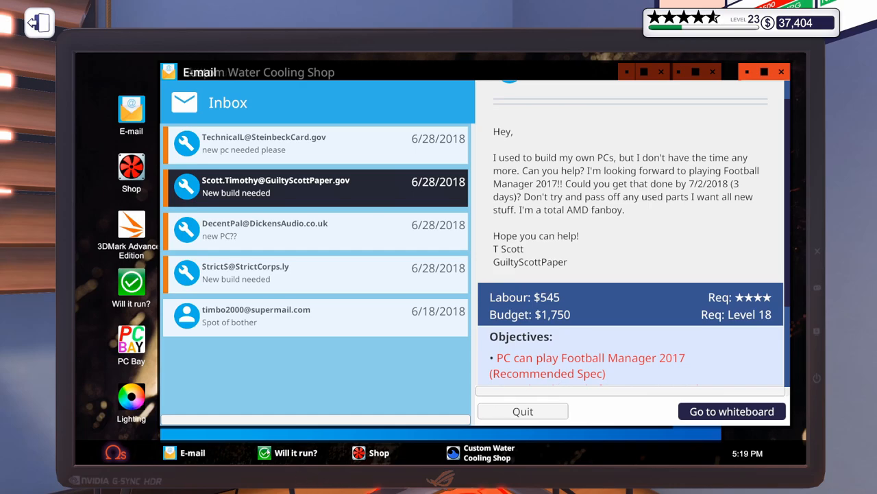
{"action": "left_click", "coordinate": [132, 287]}
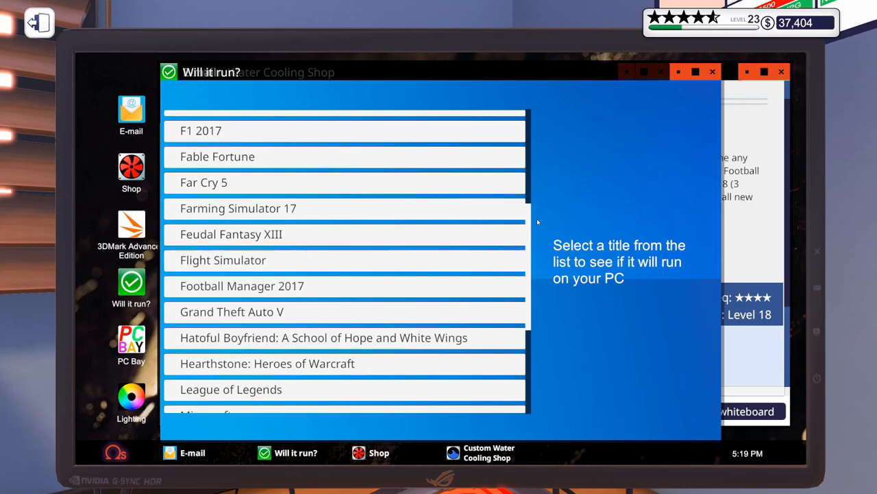
{"action": "left_click", "coordinate": [241, 287]}
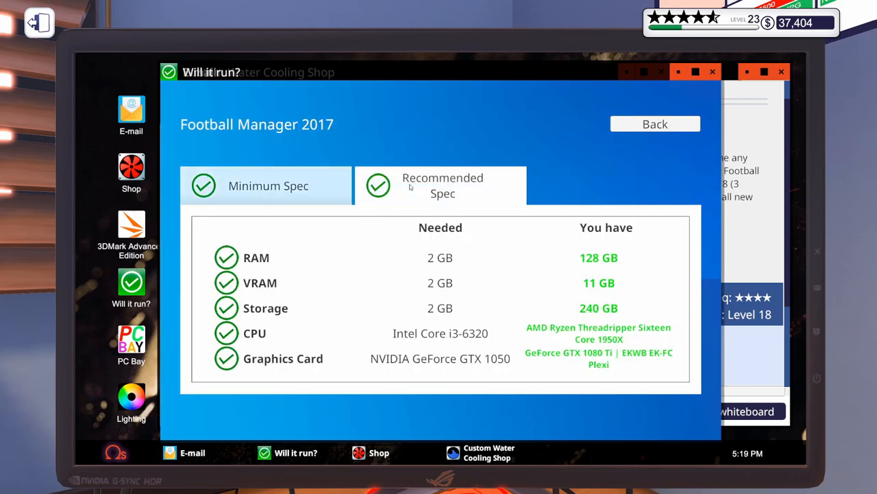
{"action": "mouse_move", "coordinate": [363, 341]}
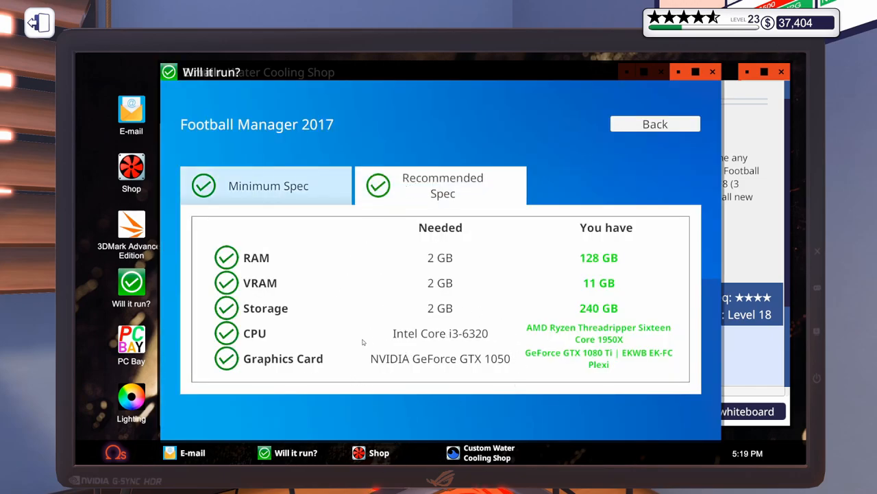
{"action": "mouse_move", "coordinate": [477, 389]}
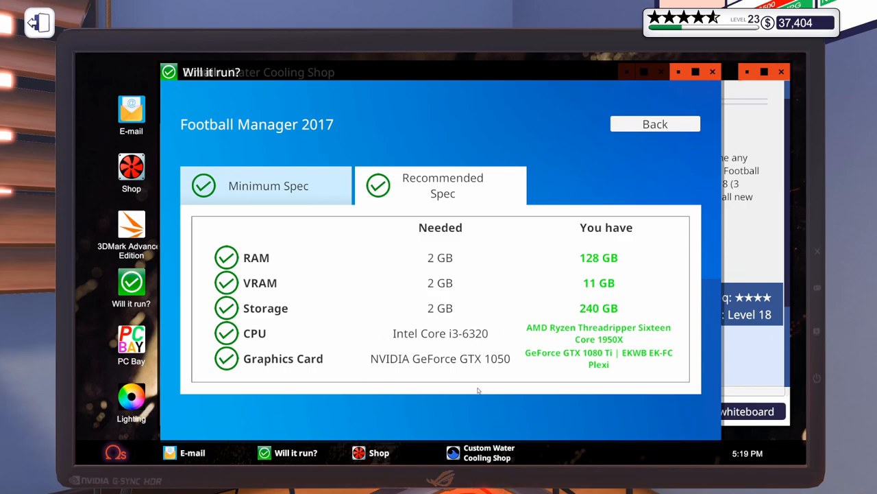
{"action": "mouse_move", "coordinate": [477, 378]}
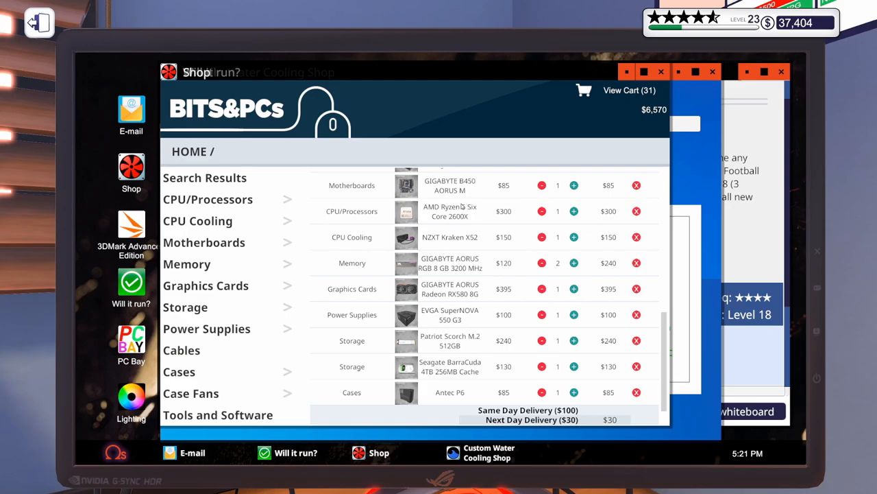
{"action": "mouse_move", "coordinate": [450, 227]}
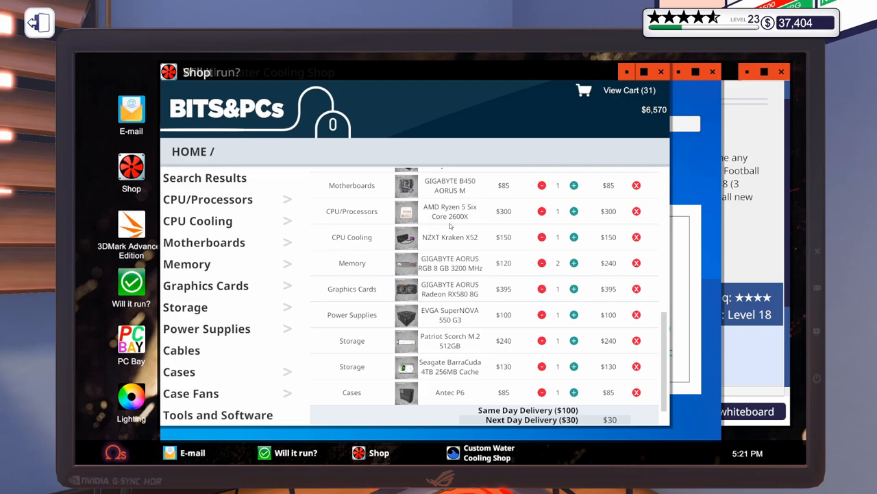
{"action": "mouse_move", "coordinate": [438, 247]}
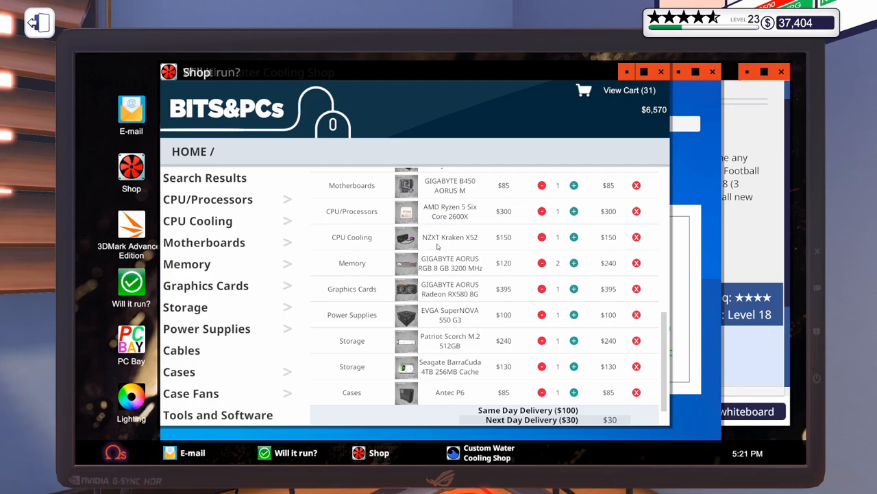
{"action": "mouse_move", "coordinate": [458, 249]}
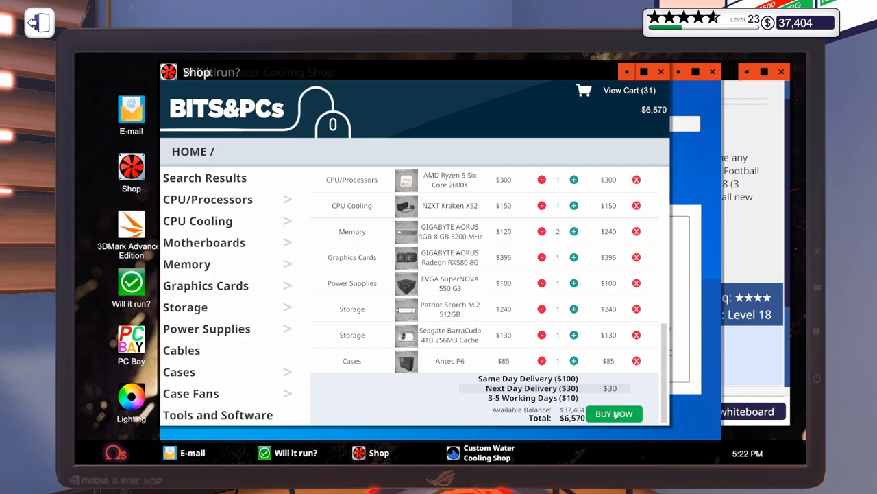
Buy the $6,570 parts order and the $1,685 water-cooling order
{"action": "left_click", "coordinate": [614, 414]}
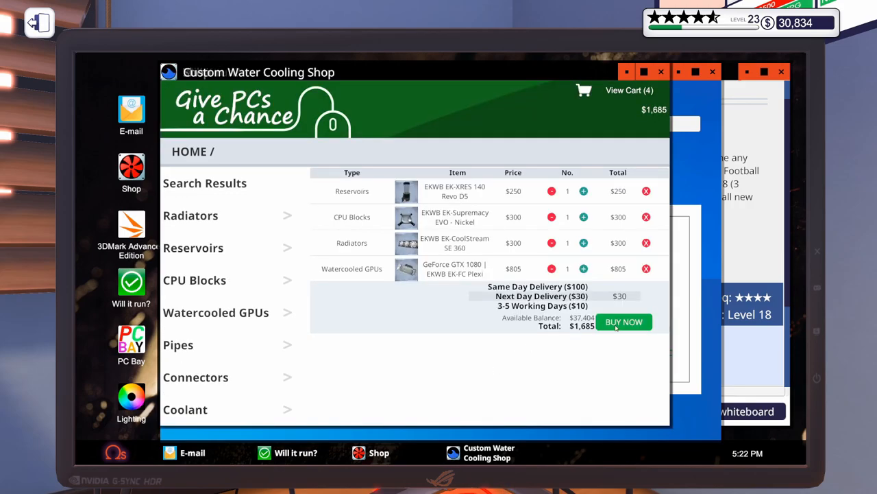
{"action": "left_click", "coordinate": [624, 320]}
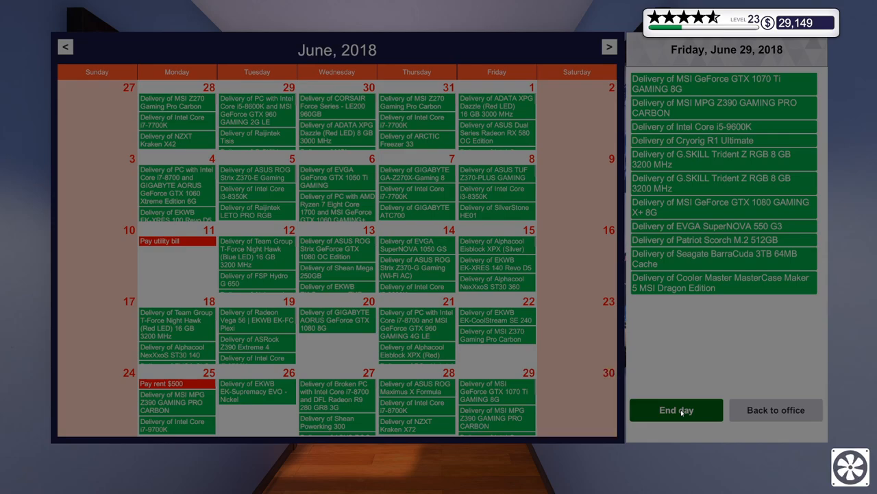
End the day and head into the workshop on Monday, July 2, 2018
{"action": "left_click", "coordinate": [675, 408]}
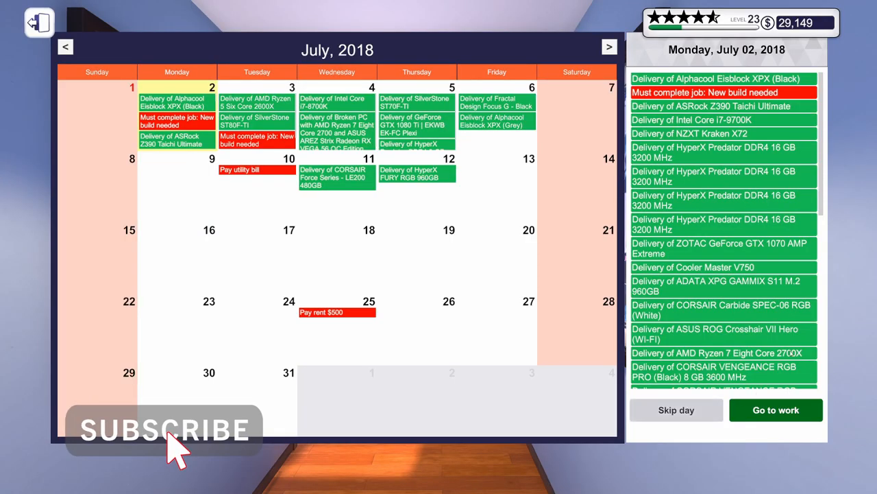
{"action": "left_click", "coordinate": [776, 408]}
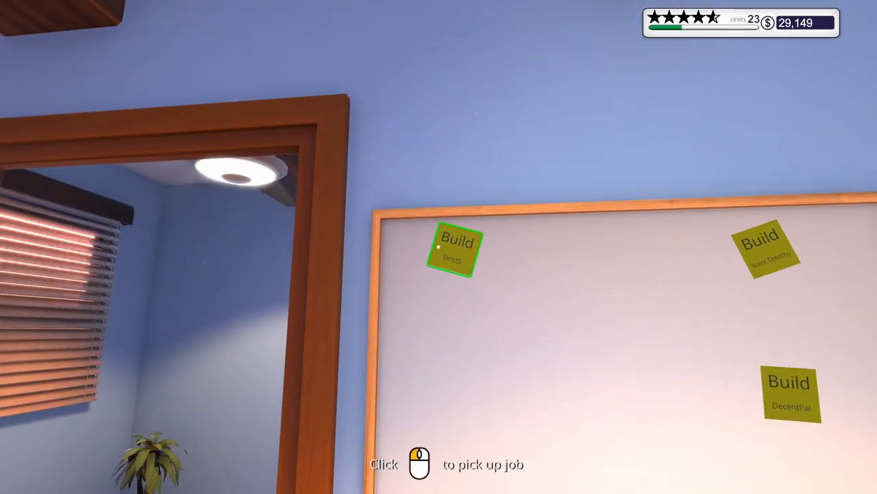
Pick up the Build job from the whiteboard, placing its empty white case on the bench
{"action": "left_click", "coordinate": [451, 249]}
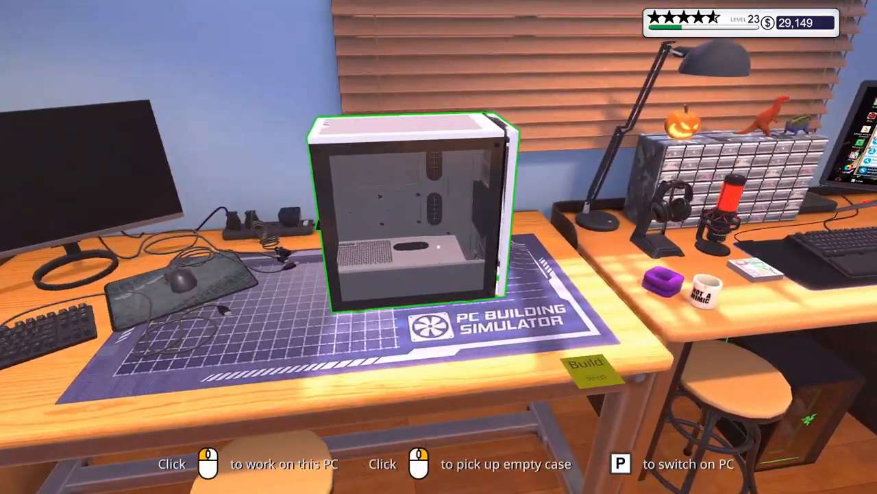
Start work on the case and bring up the parts inventory for installation
{"action": "left_click", "coordinate": [411, 206]}
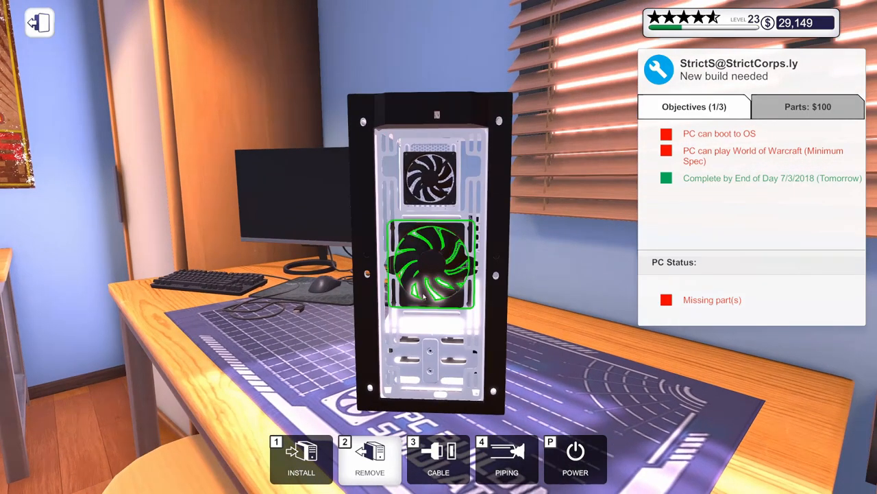
{"action": "left_click", "coordinate": [370, 458]}
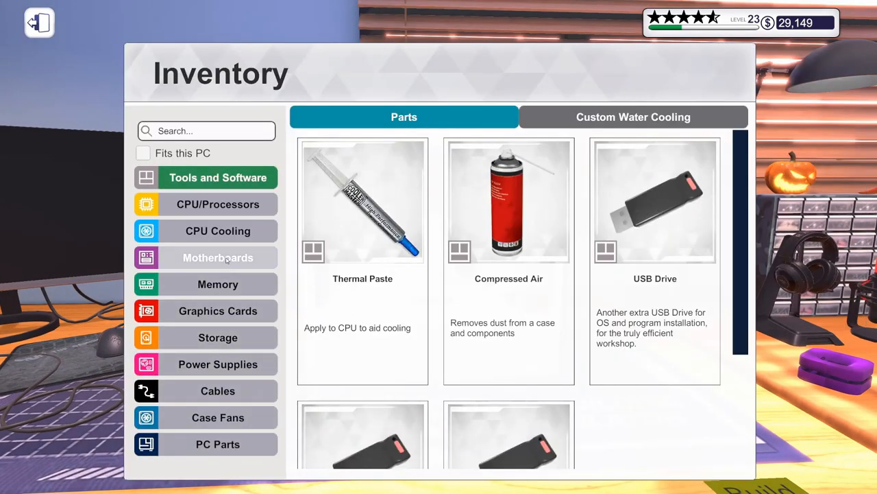
Install a motherboard in the white case and review the available processors
{"action": "left_click", "coordinate": [218, 258]}
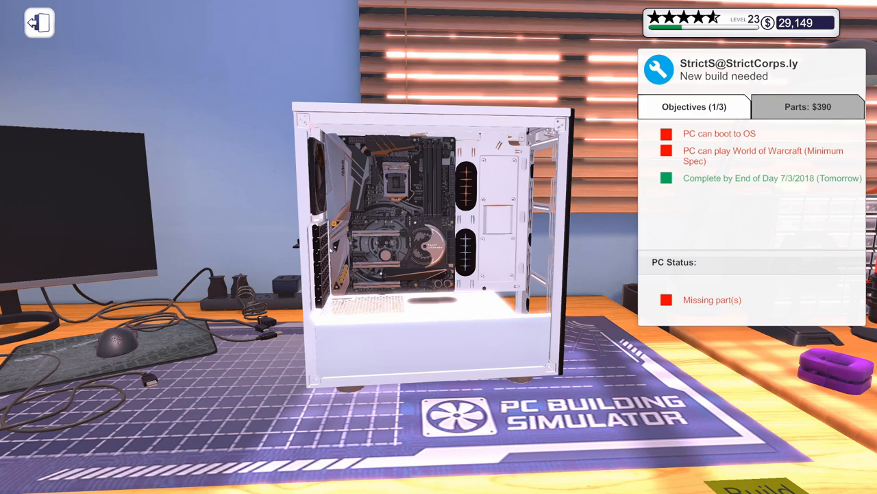
{"action": "left_click", "coordinate": [425, 218]}
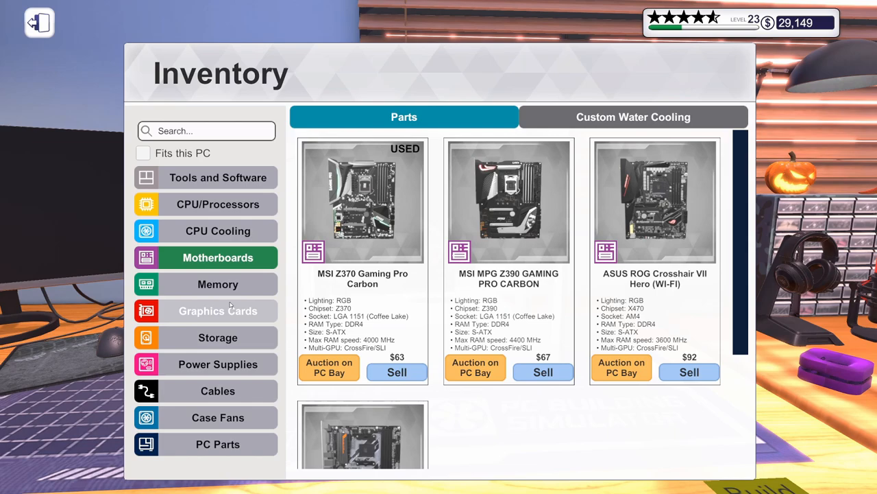
{"action": "left_click", "coordinate": [218, 203]}
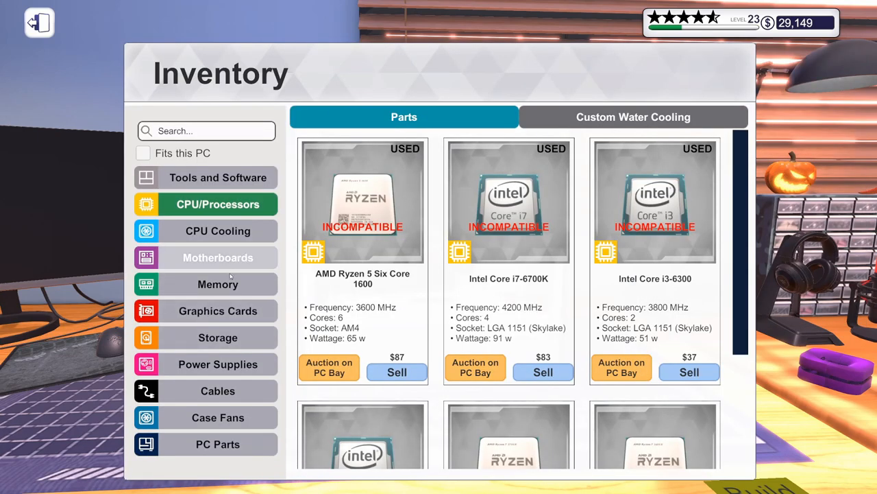
Install memory sticks into the motherboard, bringing the parts cost to $810
{"action": "left_click", "coordinate": [218, 284]}
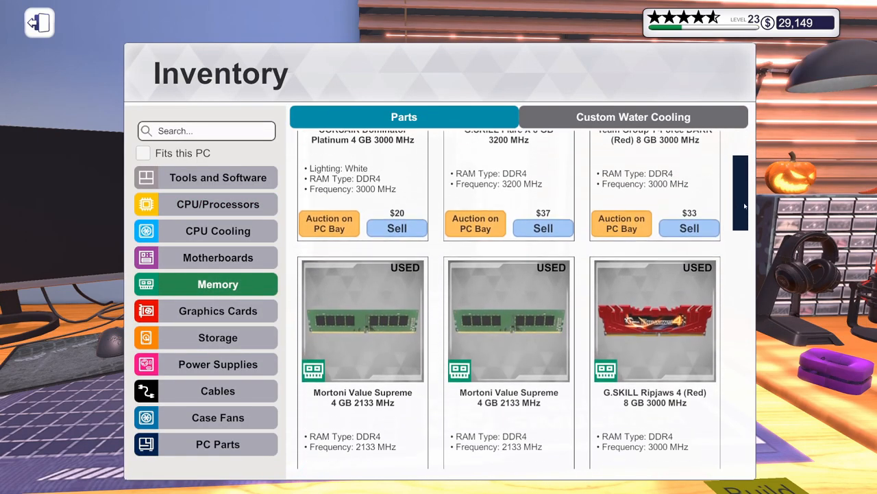
{"action": "scroll", "scroll_direction": "down", "scroll_amount": 3}
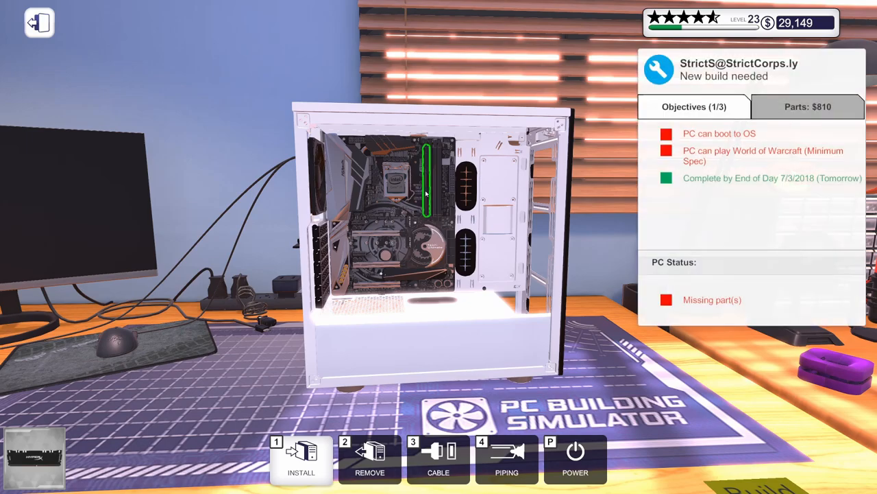
{"action": "left_click", "coordinate": [301, 459]}
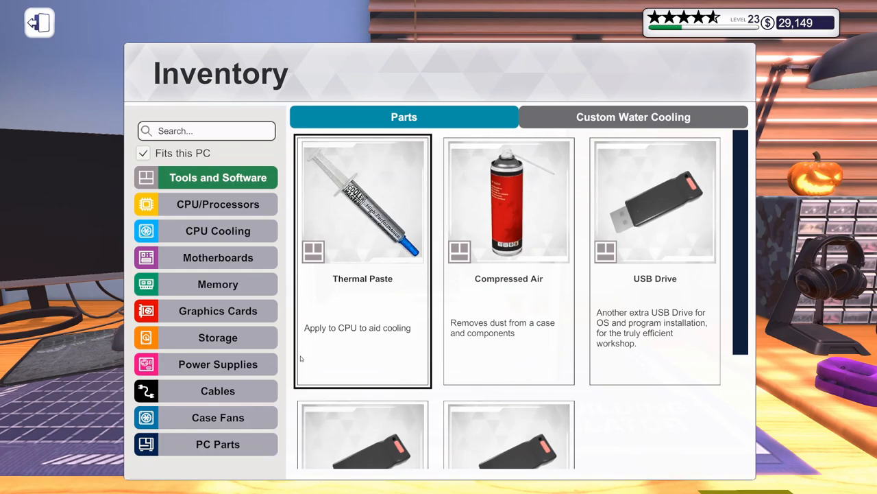
Choose the NZXT Kraken X72 liquid cooler and list the storage drives that fit
{"action": "left_click", "coordinate": [218, 230]}
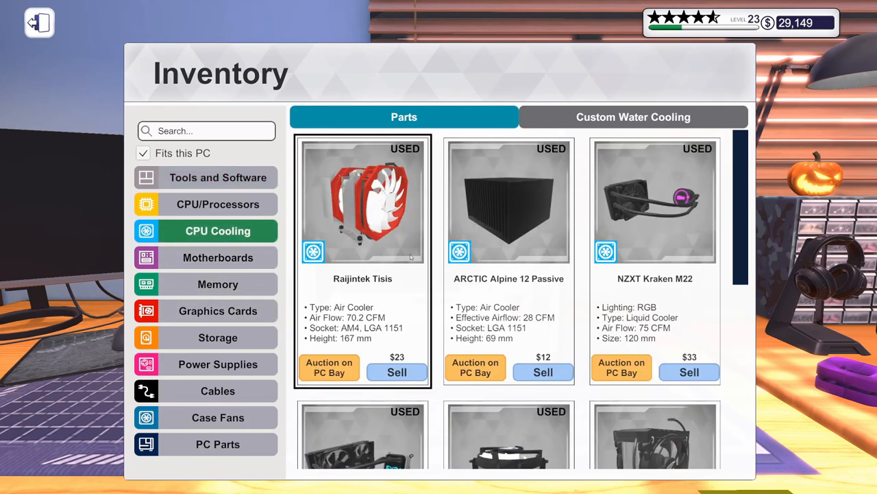
{"action": "scroll", "scroll_direction": "down", "scroll_amount": 3}
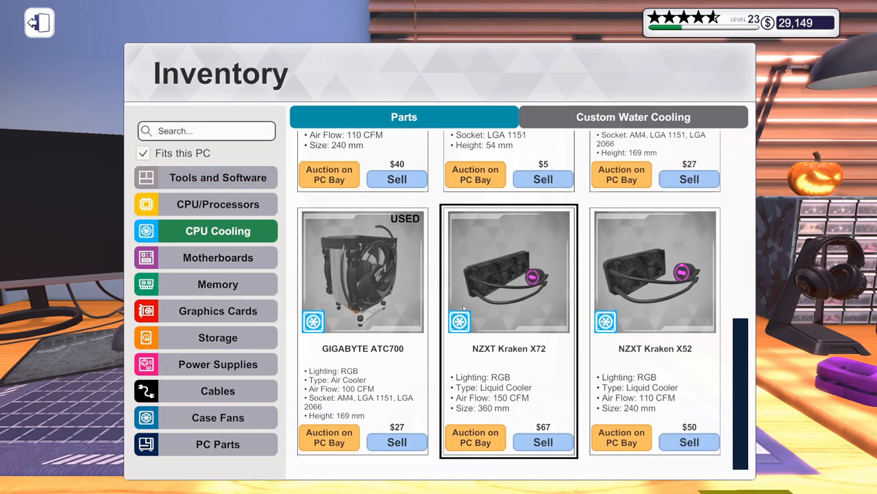
{"action": "left_click", "coordinate": [38, 22]}
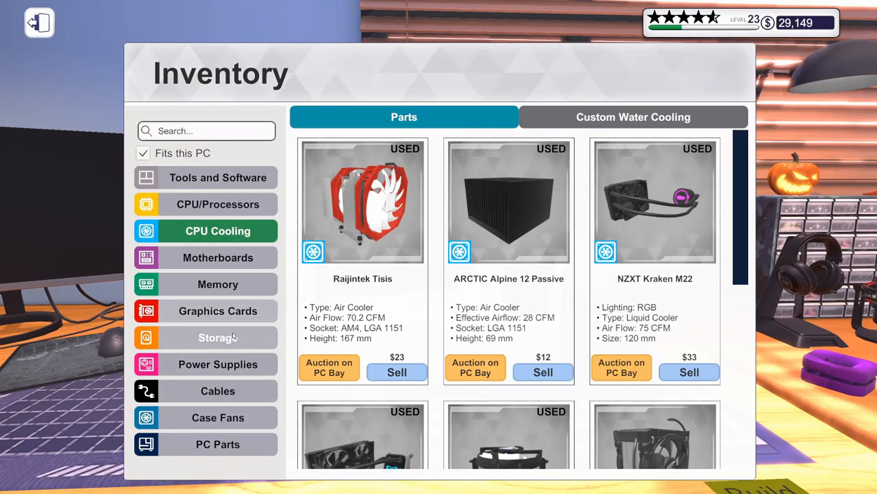
{"action": "left_click", "coordinate": [218, 338]}
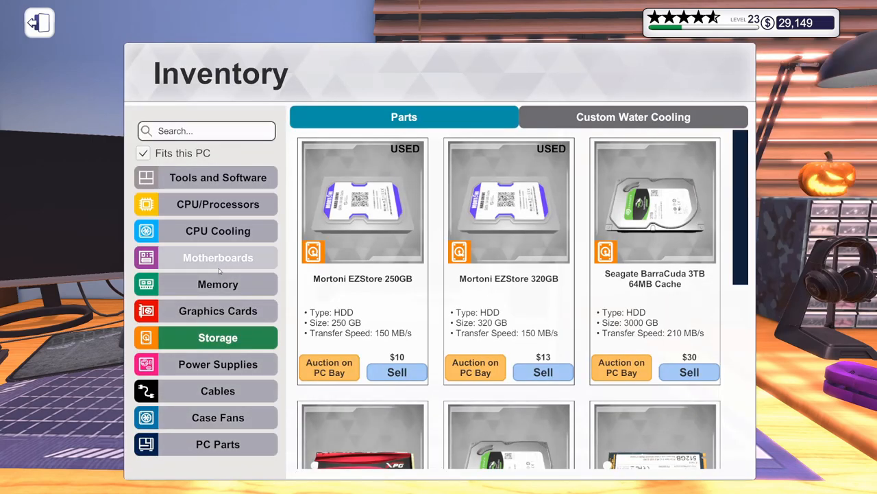
Install a graphics card, then pick the Cooler Master V750 power supply
{"action": "left_click", "coordinate": [218, 310]}
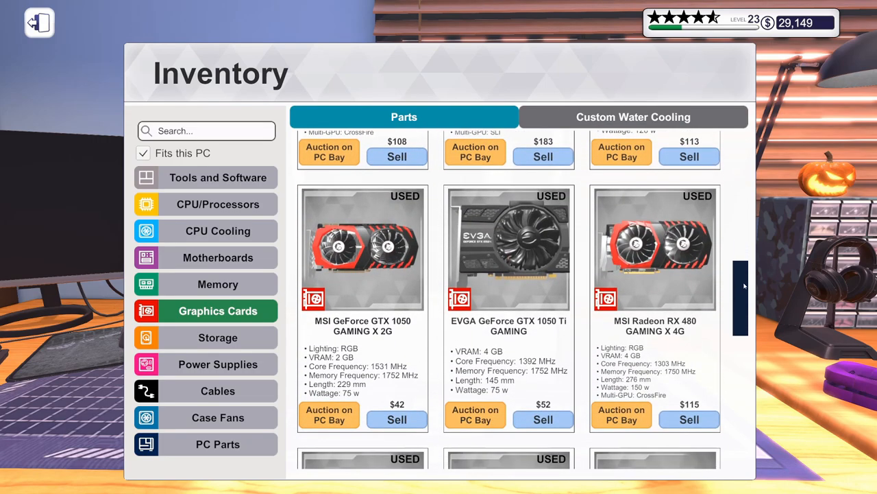
{"action": "scroll", "scroll_direction": "down", "scroll_amount": 3}
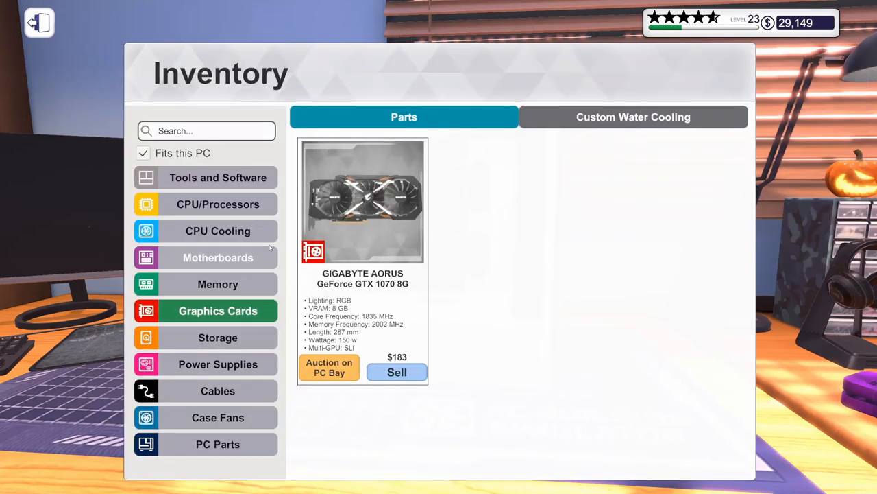
{"action": "left_click", "coordinate": [216, 365]}
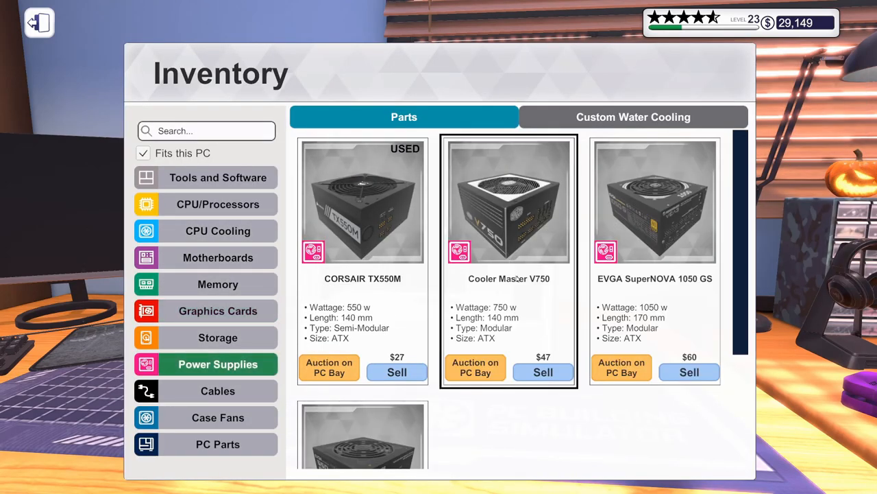
{"action": "left_click", "coordinate": [39, 22]}
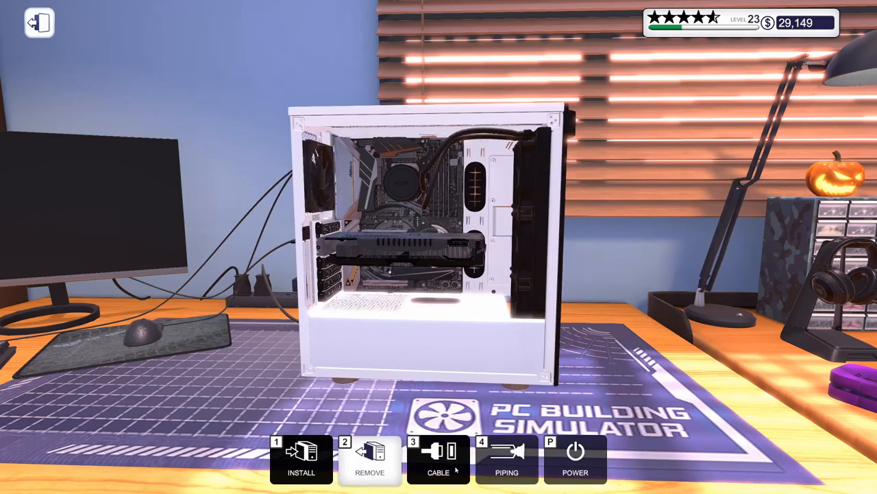
Browse the Cables category for the build, reaching a $2,980 parts total
{"action": "left_click", "coordinate": [438, 459]}
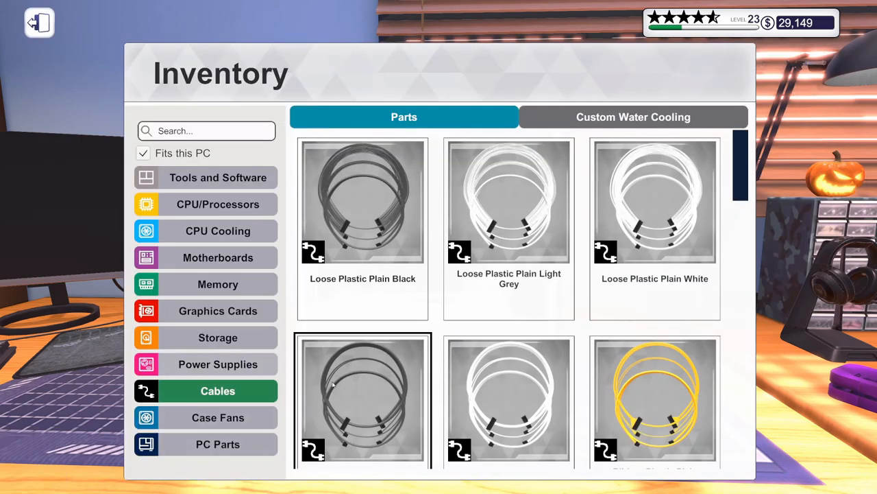
{"action": "scroll", "scroll_direction": "down", "scroll_amount": 3}
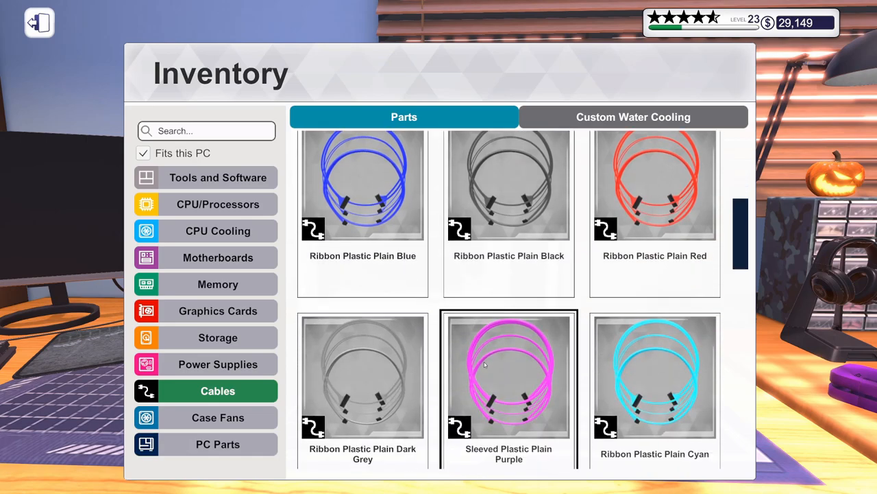
{"action": "scroll", "scroll_direction": "down", "scroll_amount": 3}
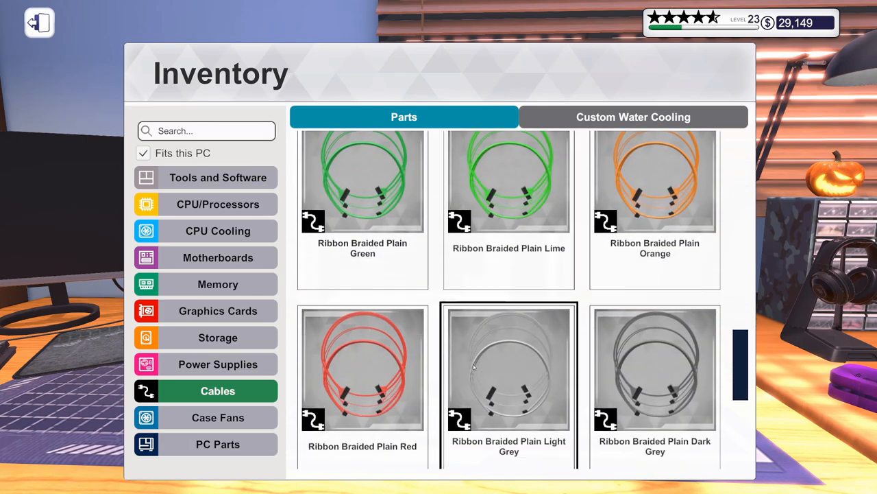
{"action": "scroll", "scroll_direction": "down", "scroll_amount": 3}
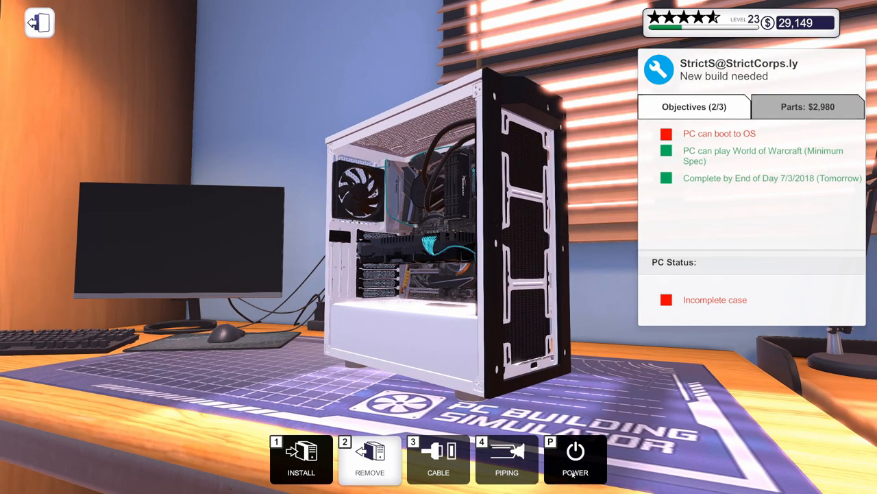
Enable the memory's XMP profile at 3200 MHz in the BIOS and restart into the OS
{"action": "left_click", "coordinate": [576, 459]}
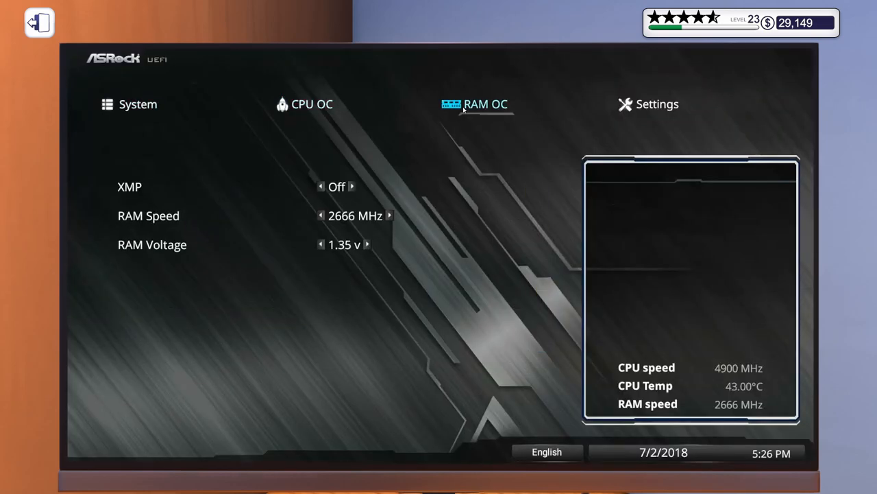
{"action": "left_click", "coordinate": [351, 186]}
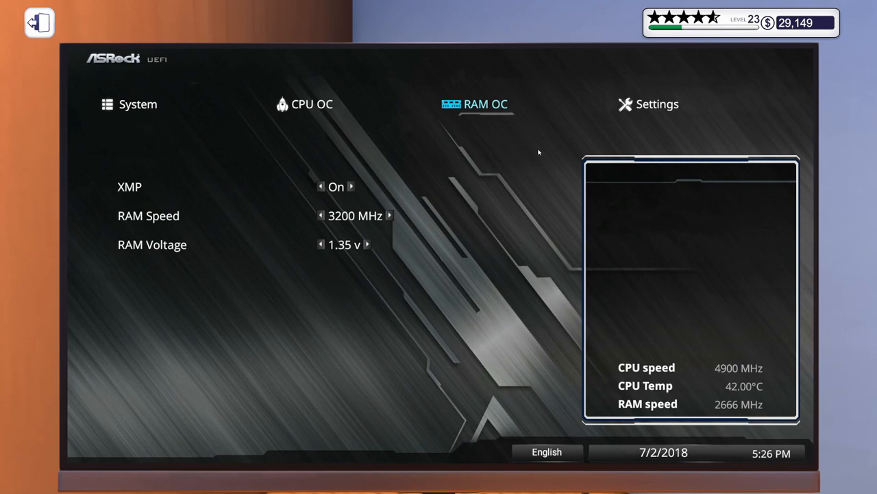
{"action": "left_click", "coordinate": [657, 104]}
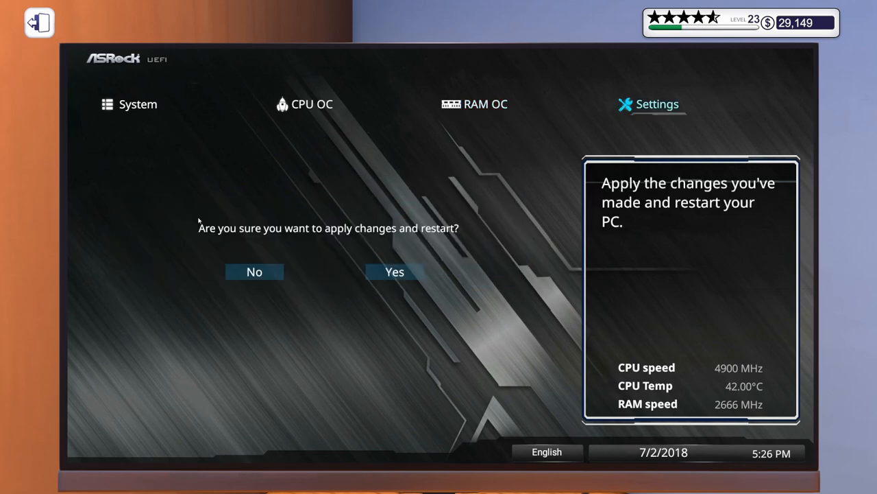
{"action": "left_click", "coordinate": [394, 272]}
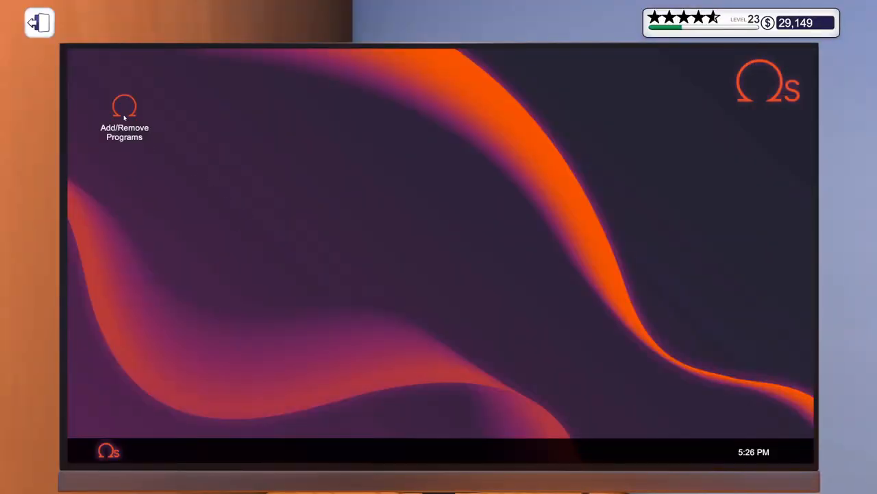
Install the Lighting app via Add/Remove Programs and restart the PC
{"action": "double_click", "coordinate": [123, 110]}
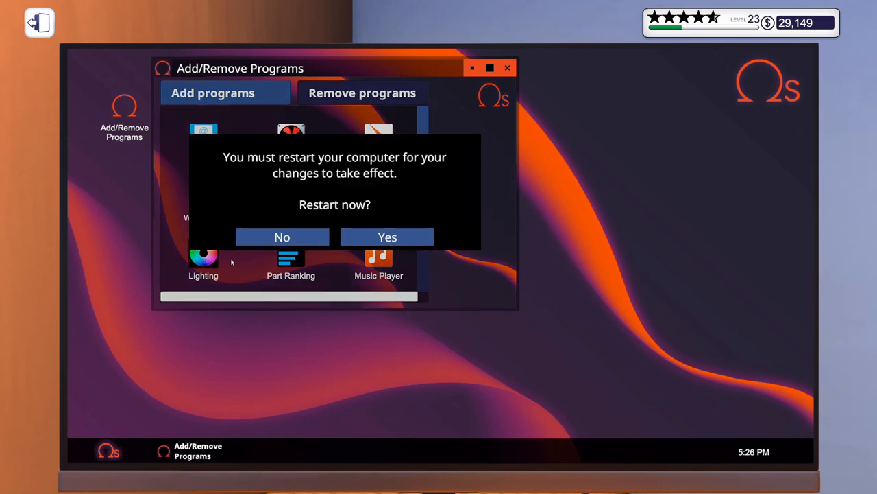
{"action": "left_click", "coordinate": [386, 236]}
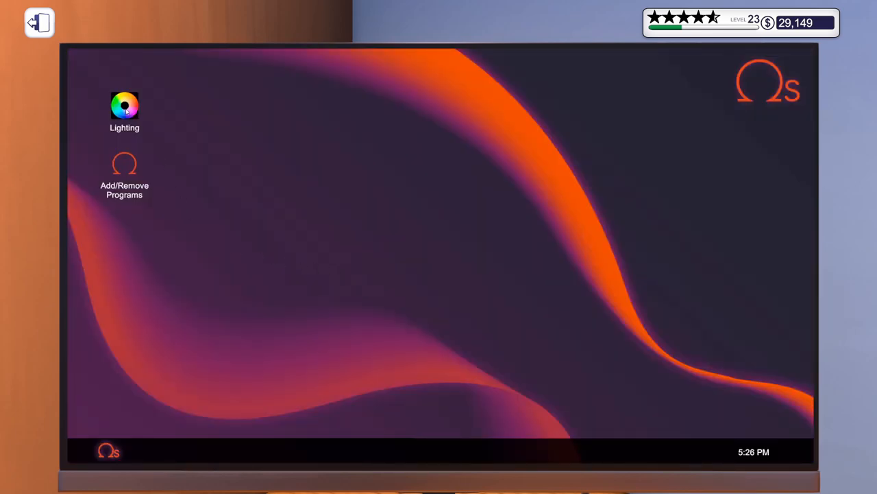
Set the motherboard, RAM, GPU and Kraken lights to cyan in the Lighting app
{"action": "double_click", "coordinate": [125, 104]}
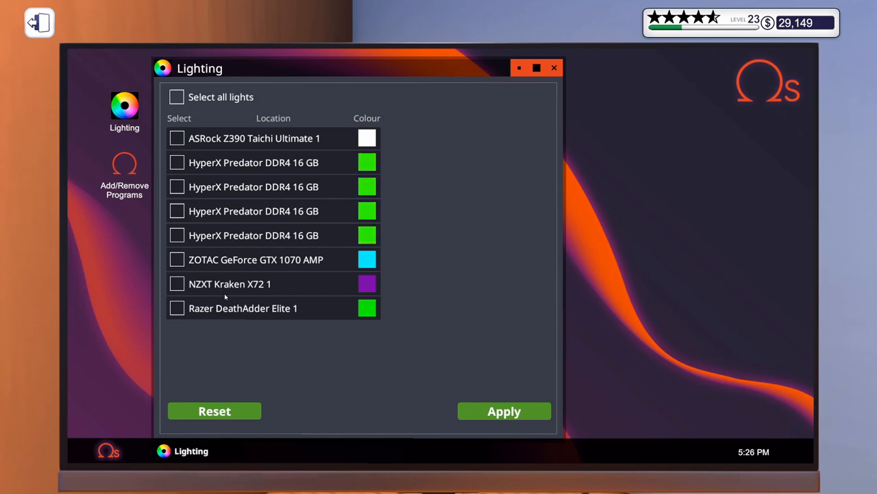
{"action": "left_click", "coordinate": [177, 259]}
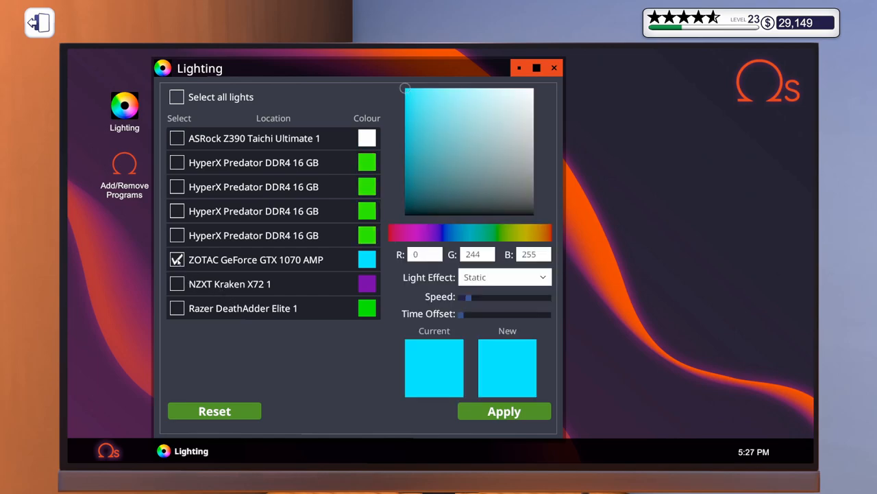
{"action": "left_click", "coordinate": [177, 282]}
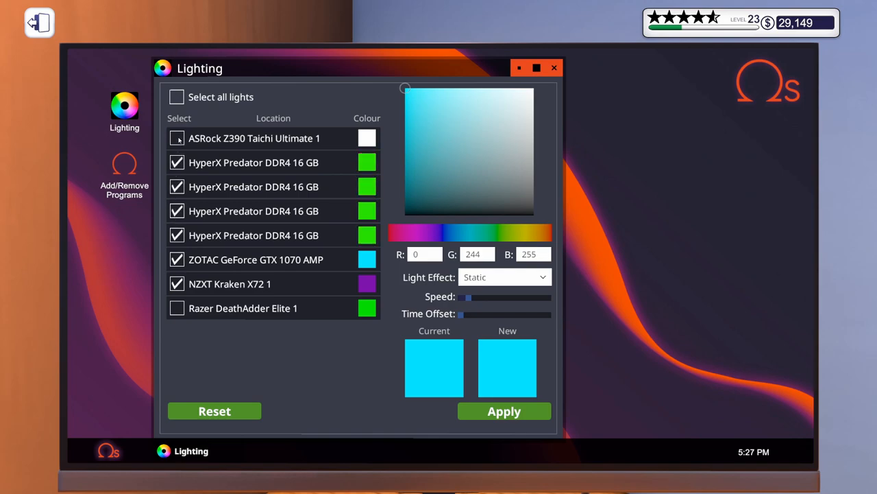
{"action": "left_click", "coordinate": [177, 137]}
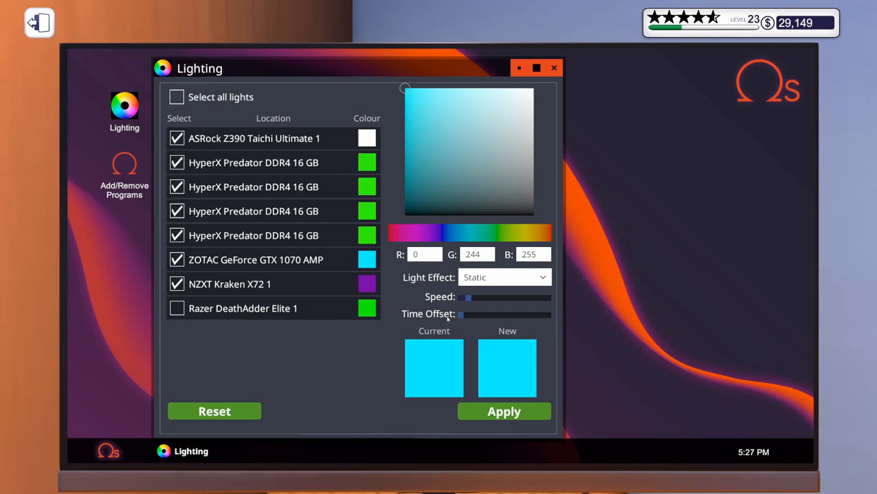
{"action": "left_click", "coordinate": [504, 411]}
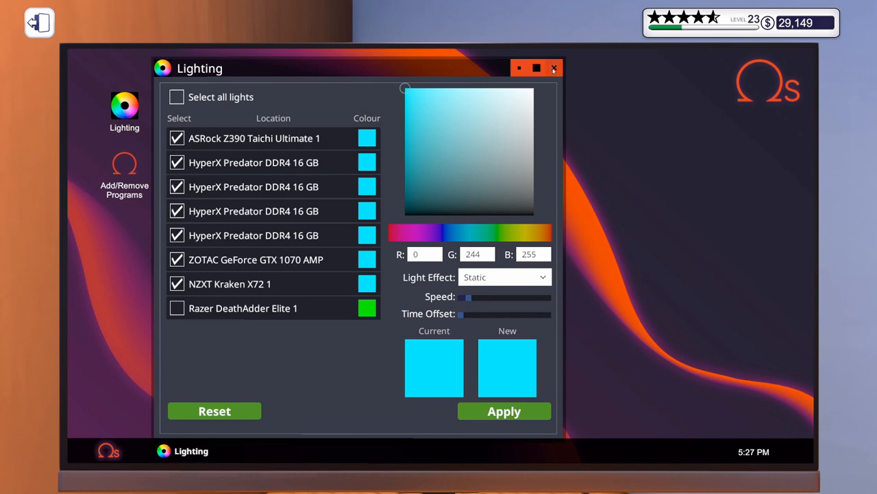
{"action": "left_click", "coordinate": [554, 69]}
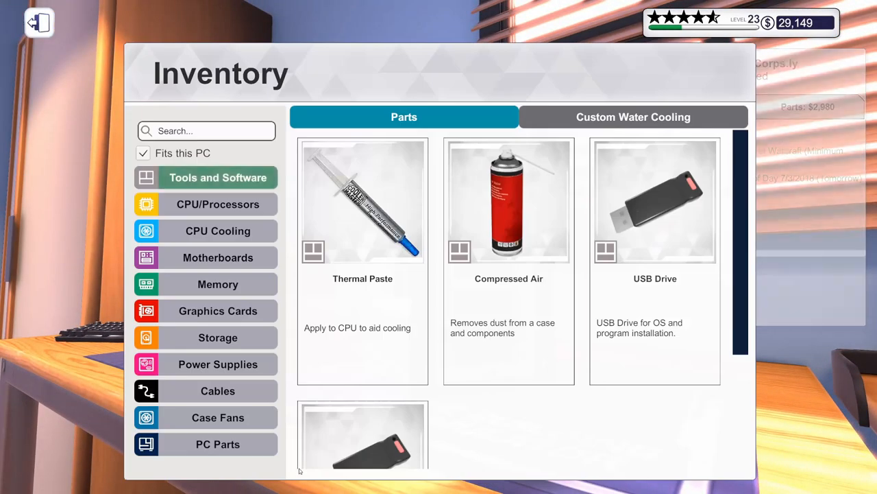
Pick the needed item from the inventory and return to the build
{"action": "left_click", "coordinate": [218, 444]}
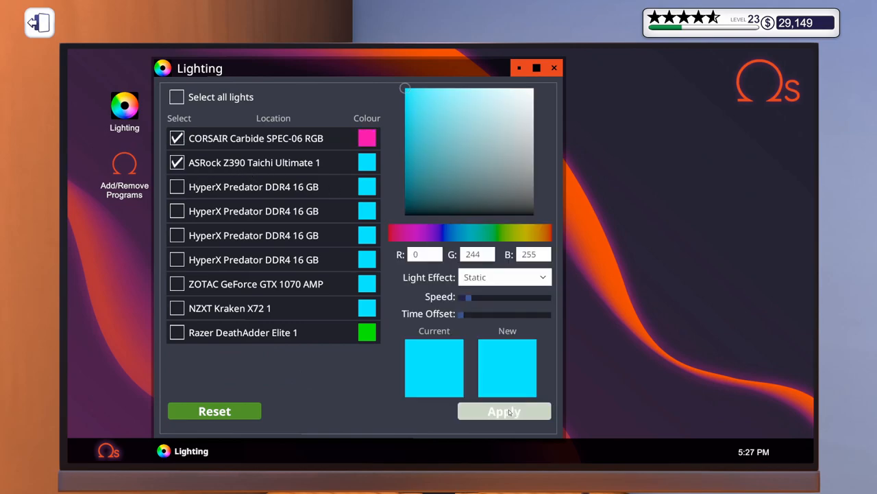
Set the Corsair Carbide SPEC-06 RGB case and ASRock Z390 lights to cyan
{"action": "left_click", "coordinate": [554, 67]}
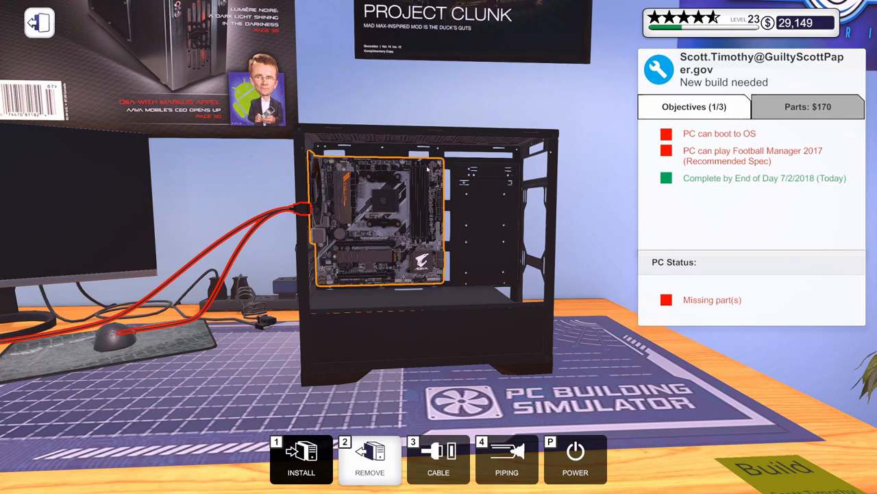
{"action": "mouse_move", "coordinate": [365, 241]}
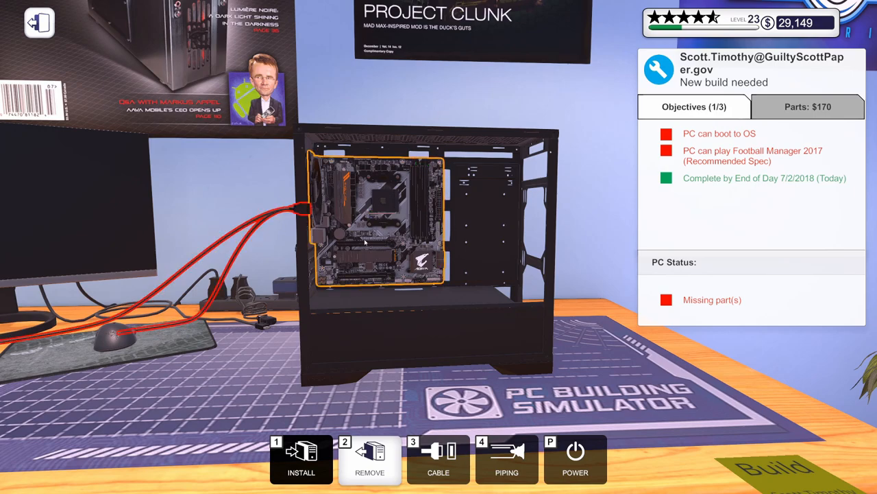
Browse motherboards for Scott's black case, finding none that fit
{"action": "left_click", "coordinate": [302, 458]}
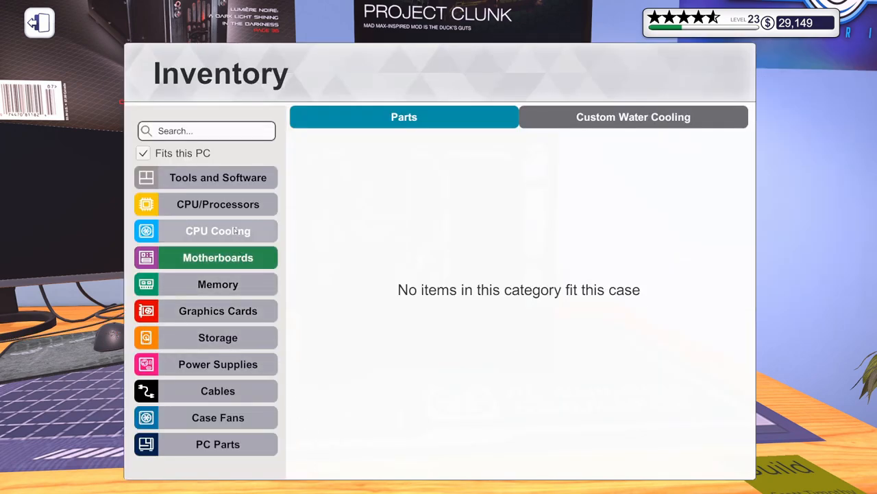
Browse the Storage drives, including the Seagate BarraCuda 3TB, then move on to tools and software
{"action": "left_click", "coordinate": [218, 203]}
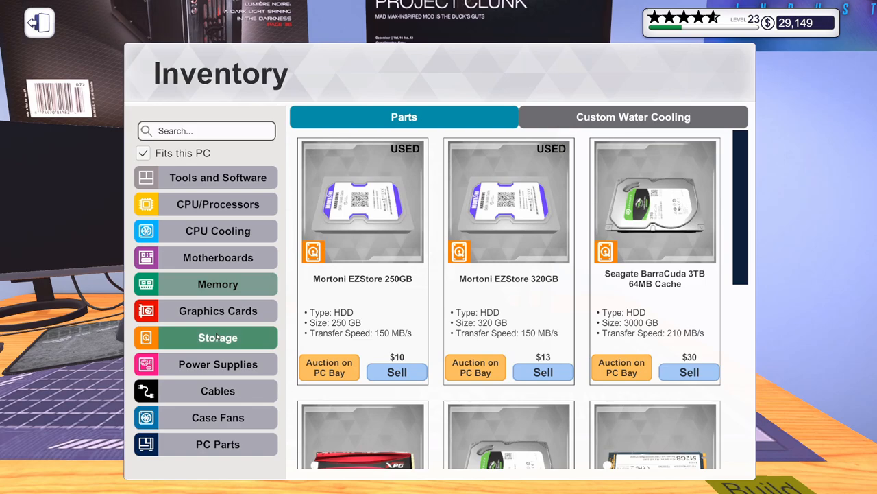
{"action": "scroll", "scroll_direction": "down", "scroll_amount": 3}
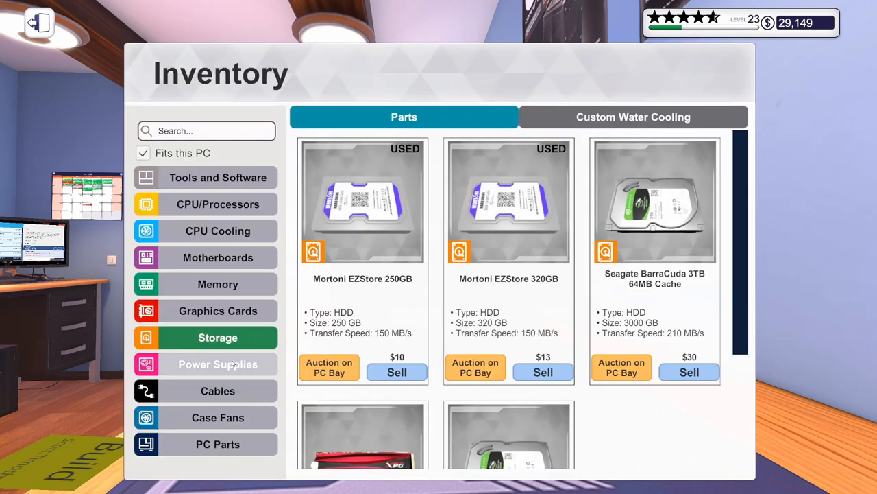
{"action": "left_click", "coordinate": [218, 364]}
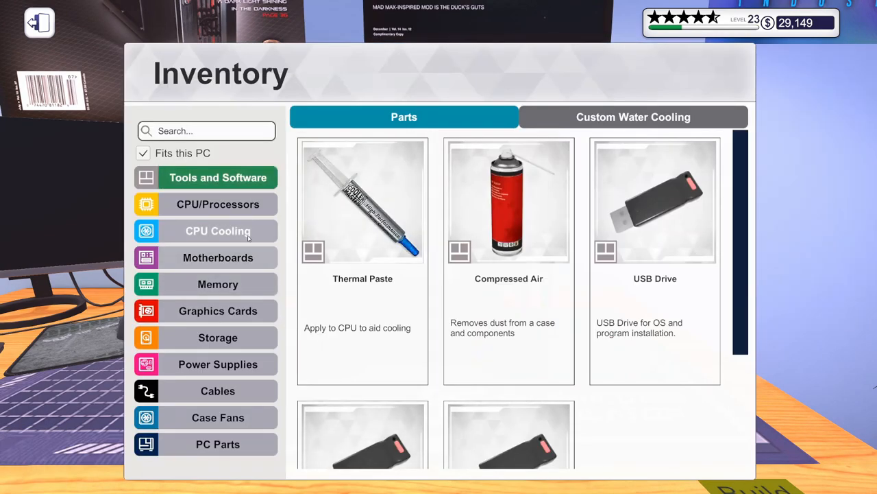
Install the NZXT Kraken X52 liquid cooler into Scott's black case beside the graphics card
{"action": "left_click", "coordinate": [218, 231]}
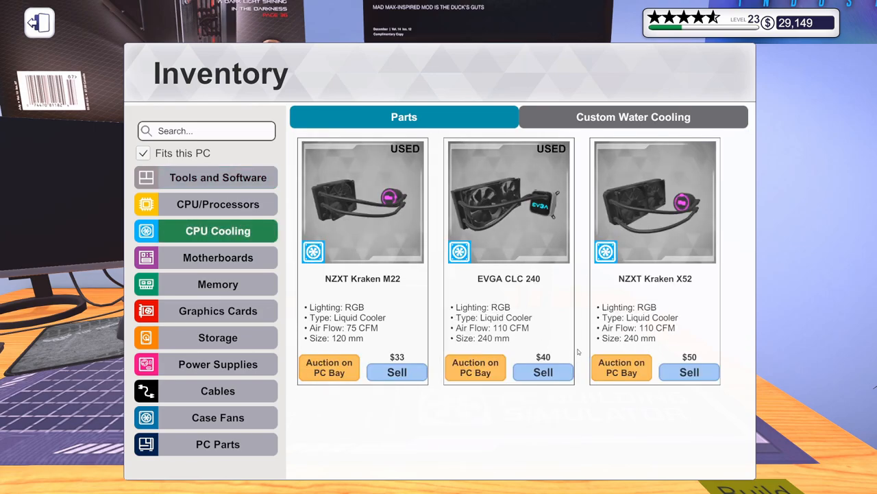
{"action": "left_click", "coordinate": [656, 261]}
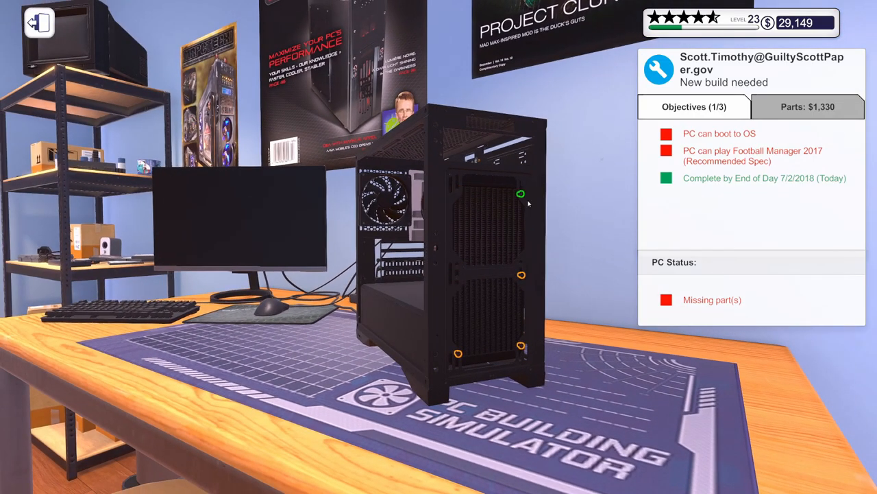
{"action": "left_click", "coordinate": [521, 195]}
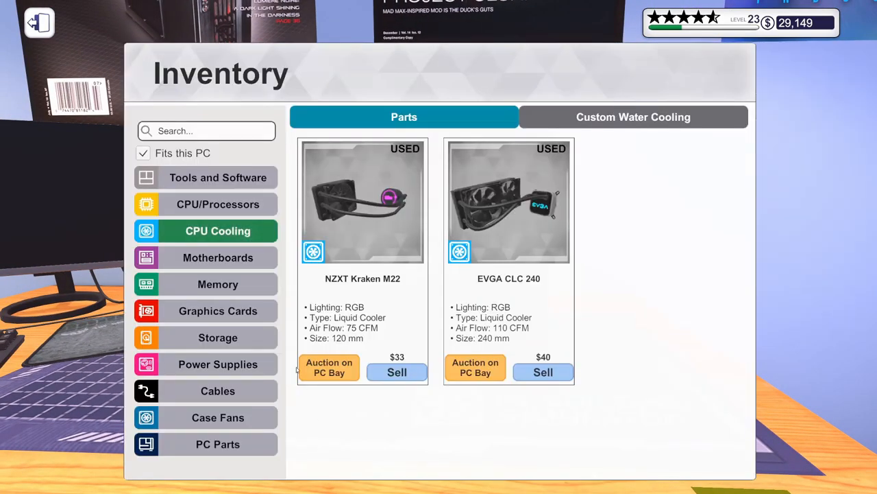
{"action": "left_click", "coordinate": [218, 309]}
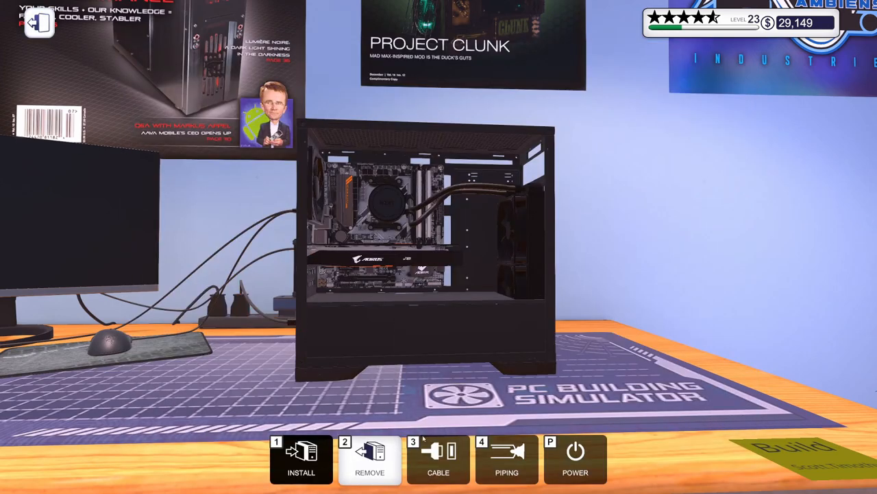
Connect the orange cables in Cable mode and turn the case to check the rear, booting into BIOS
{"action": "left_click", "coordinate": [439, 459]}
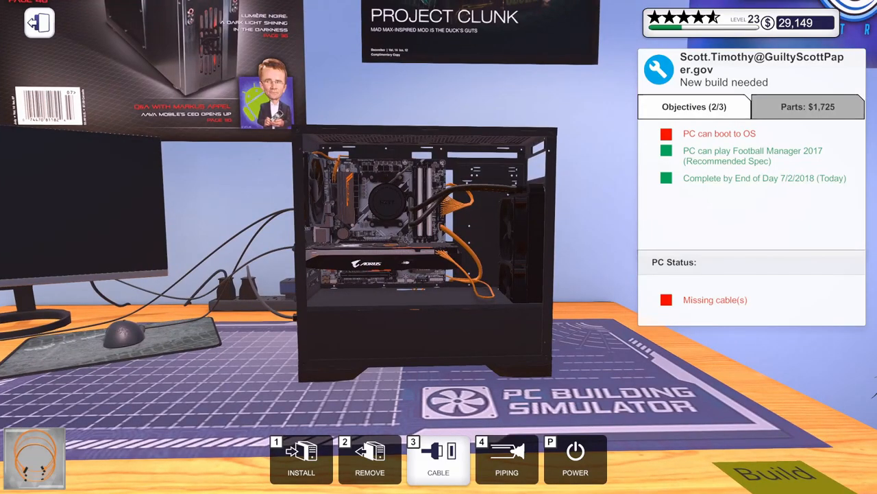
{"action": "left_click", "coordinate": [439, 458]}
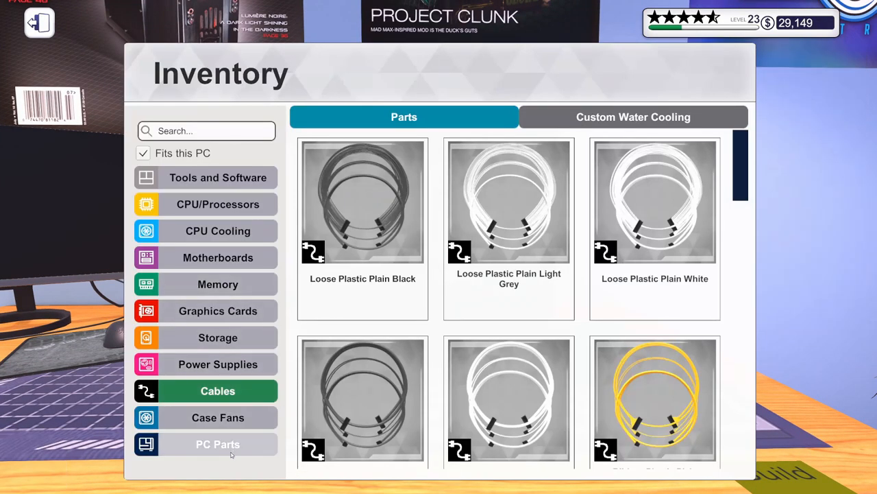
{"action": "left_click", "coordinate": [218, 444]}
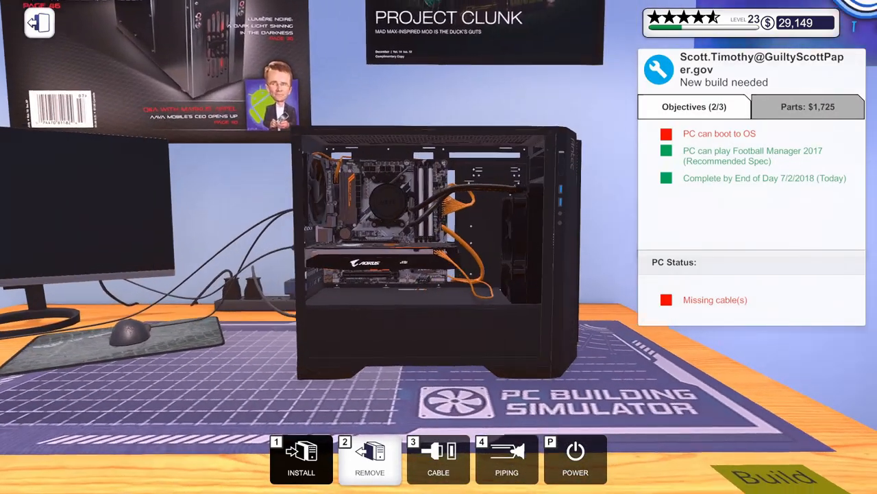
{"action": "left_click", "coordinate": [439, 459]}
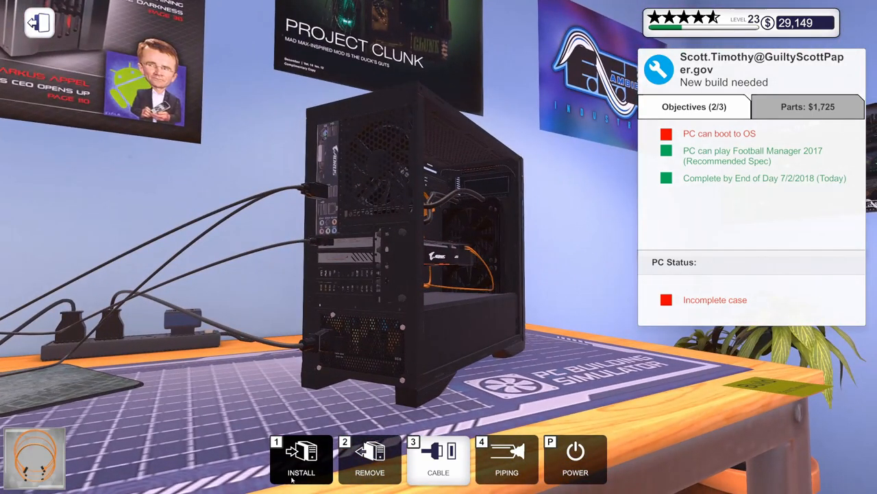
{"action": "left_click", "coordinate": [302, 460]}
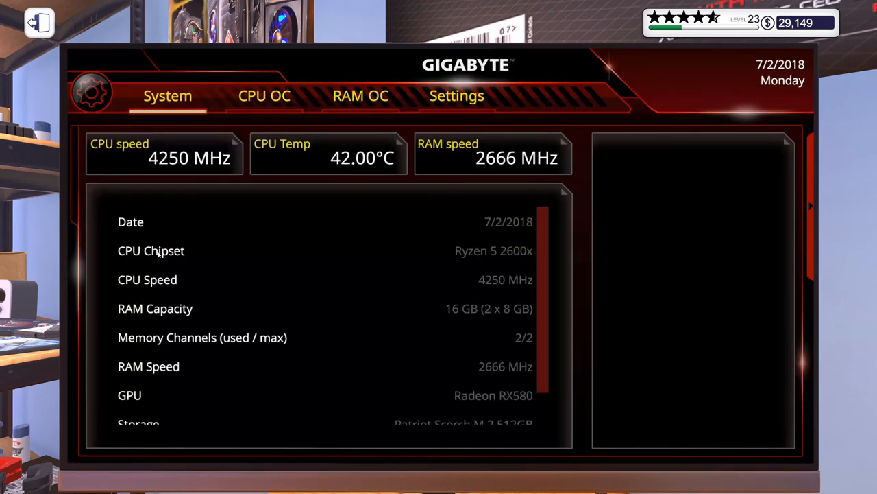
Review RAM OC and Settings in the BIOS, then apply changes and restart to the OS desktop
{"action": "left_click", "coordinate": [361, 96]}
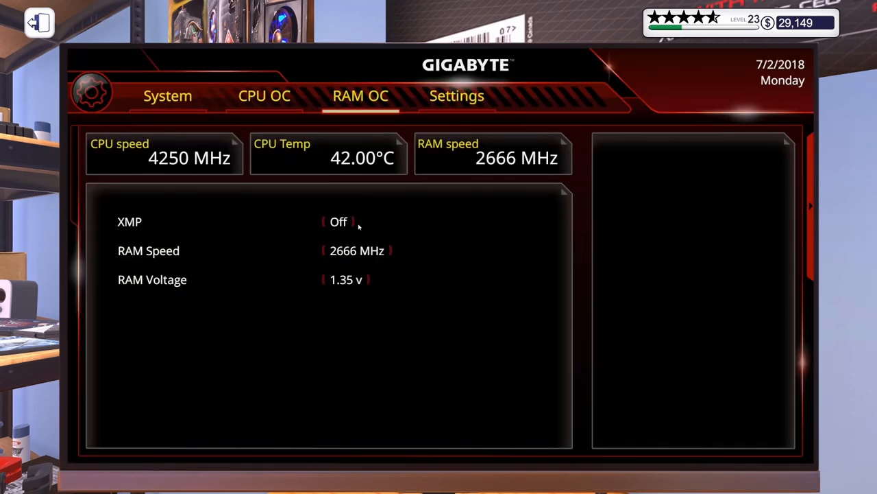
{"action": "left_click", "coordinate": [457, 96]}
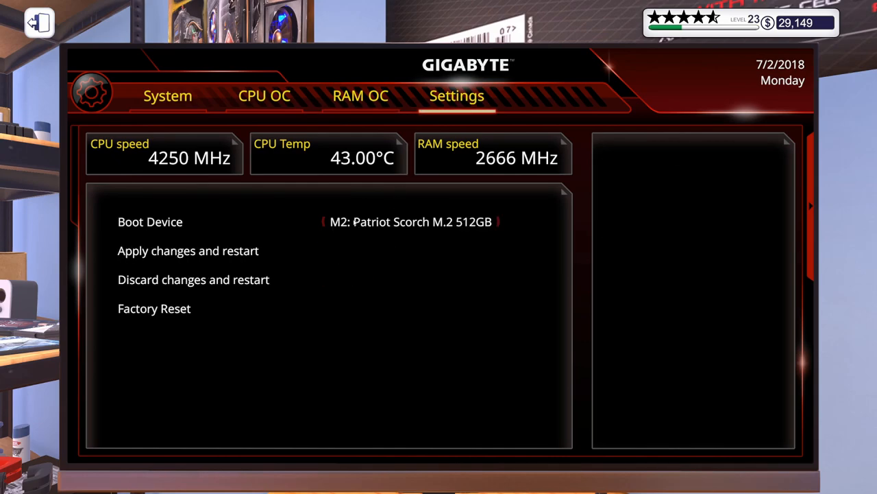
{"action": "left_click", "coordinate": [188, 249]}
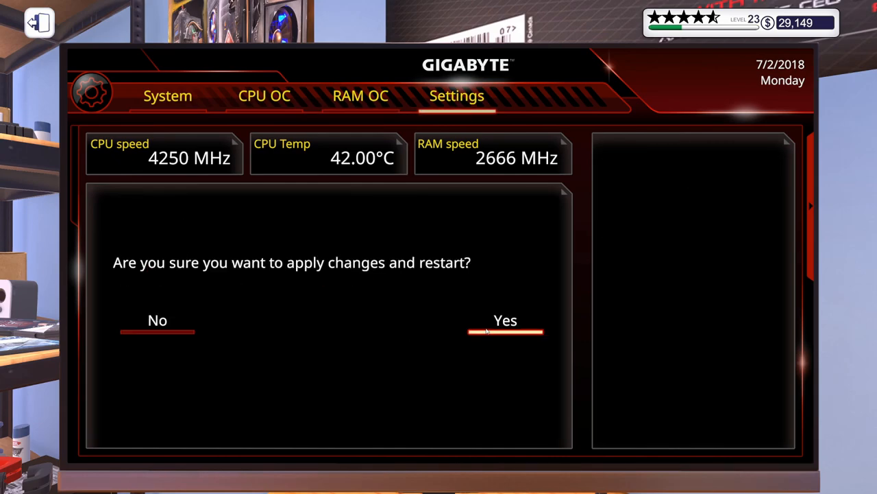
{"action": "left_click", "coordinate": [504, 321]}
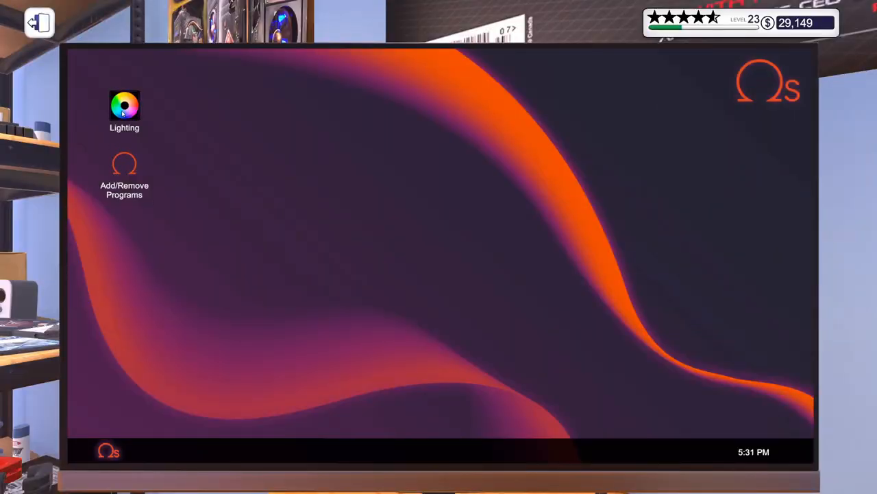
Check the orange lighting in the Lighting program, close it and return to the desk view
{"action": "double_click", "coordinate": [123, 107]}
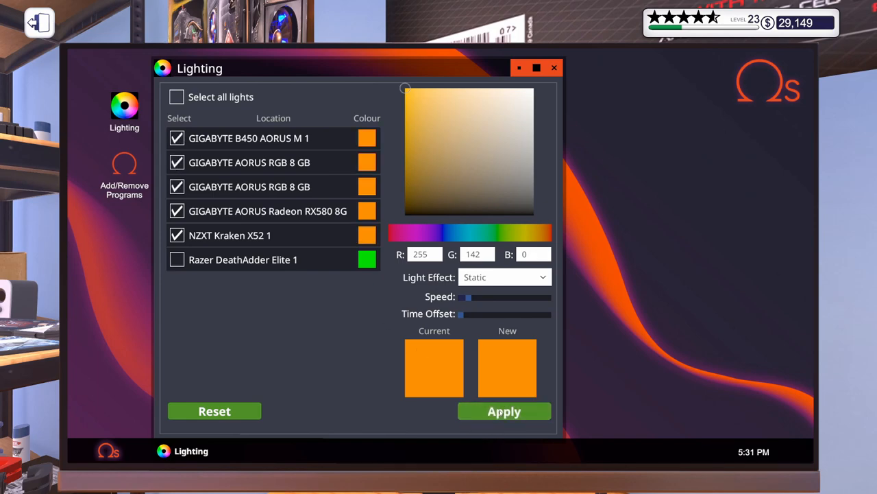
{"action": "left_click", "coordinate": [554, 68]}
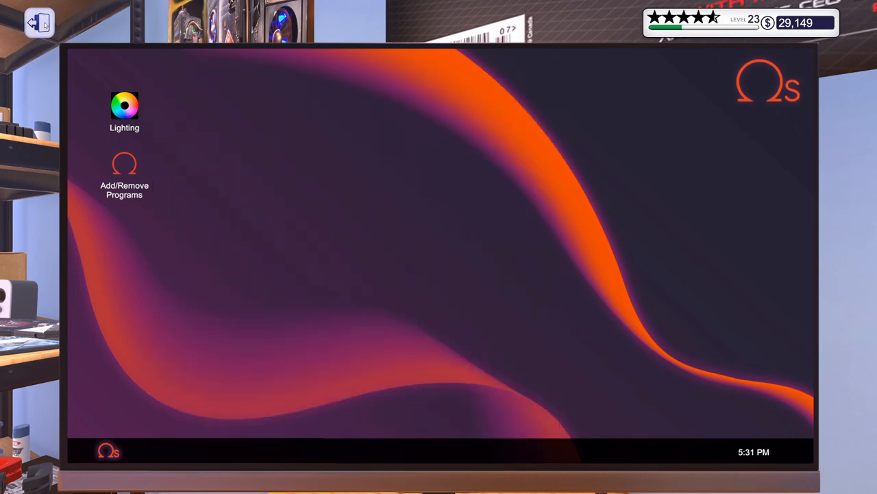
{"action": "left_click", "coordinate": [38, 22]}
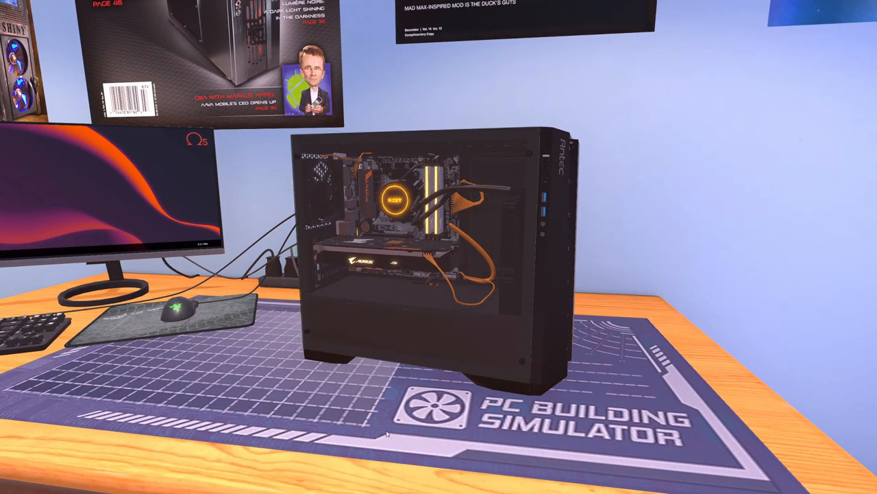
{"action": "mouse_move", "coordinate": [395, 428]}
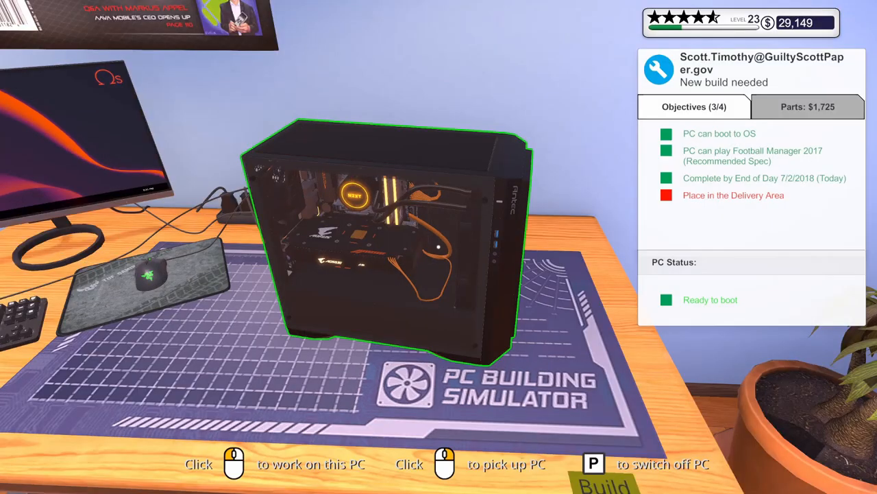
Carry the finished PC to the Delivery Area and start the next water-cooling job at the bench
{"action": "left_click", "coordinate": [444, 464]}
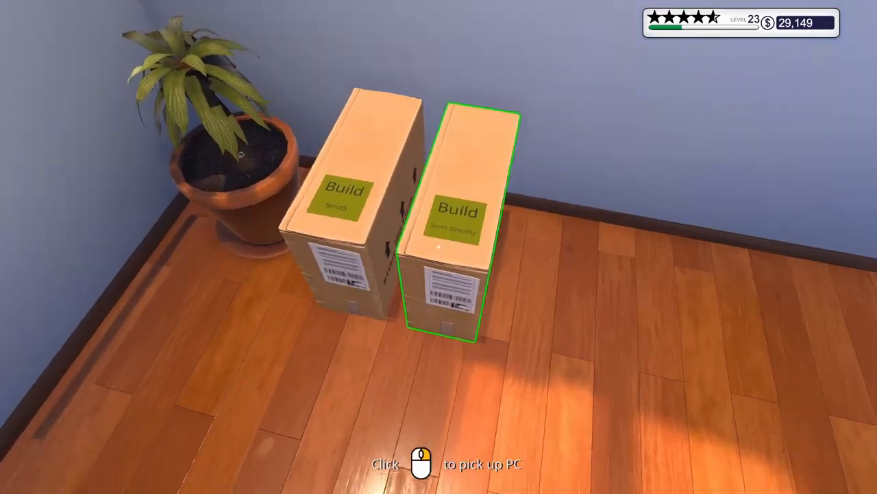
{"action": "left_click", "coordinate": [446, 212]}
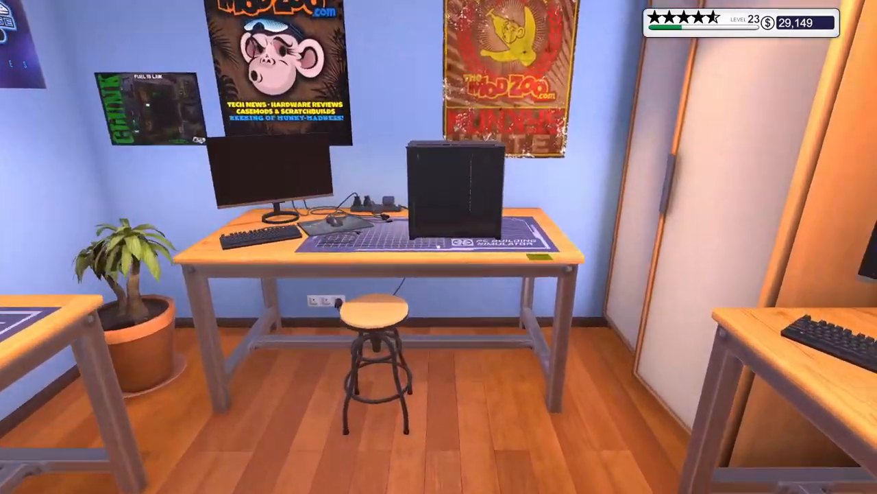
{"action": "left_click", "coordinate": [452, 192]}
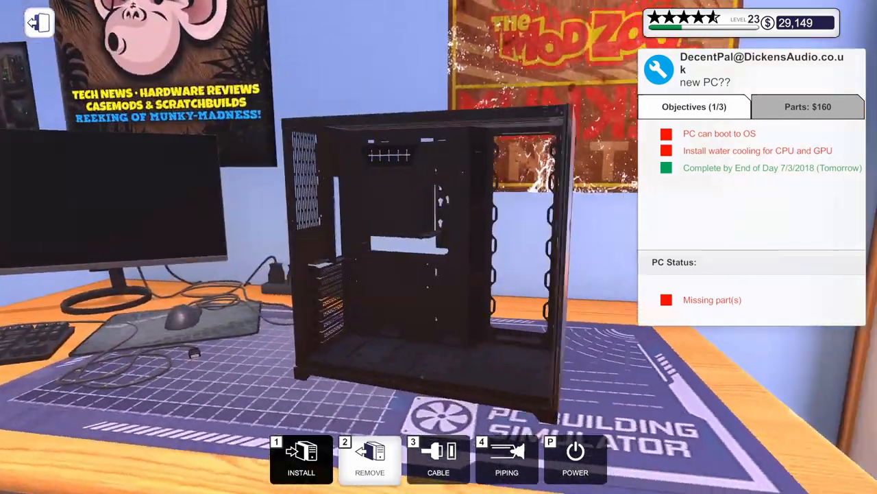
Open Install inventory for the new build and list the two compatible MSI motherboards
{"action": "left_click", "coordinate": [302, 459]}
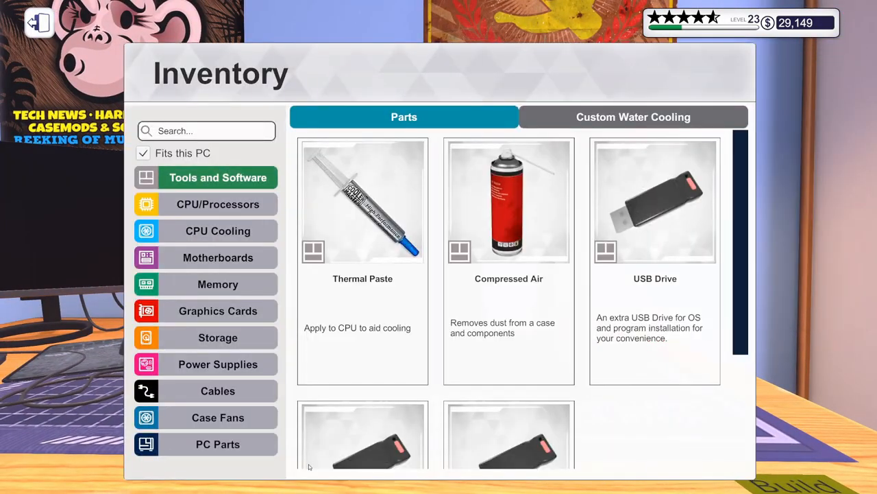
{"action": "left_click", "coordinate": [633, 117]}
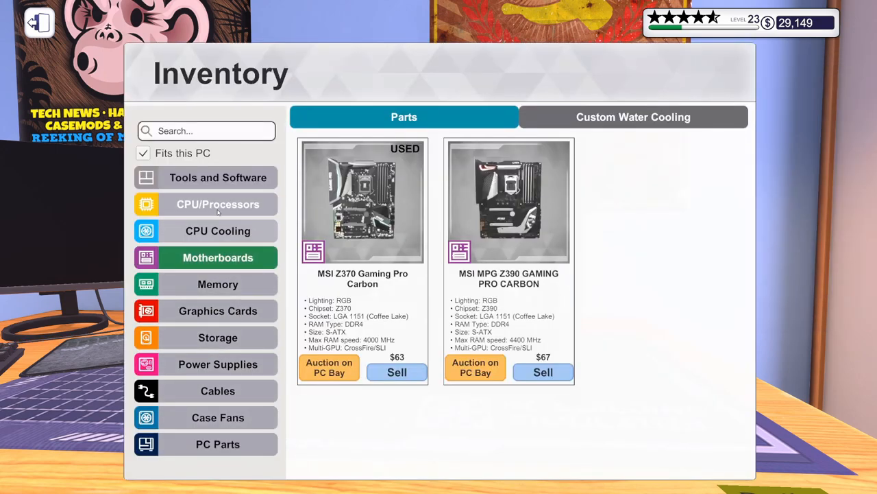
Browse processors, storage and PC Parts, installing the motherboard and triple-fan radiator for $1,945 total
{"action": "left_click", "coordinate": [218, 203]}
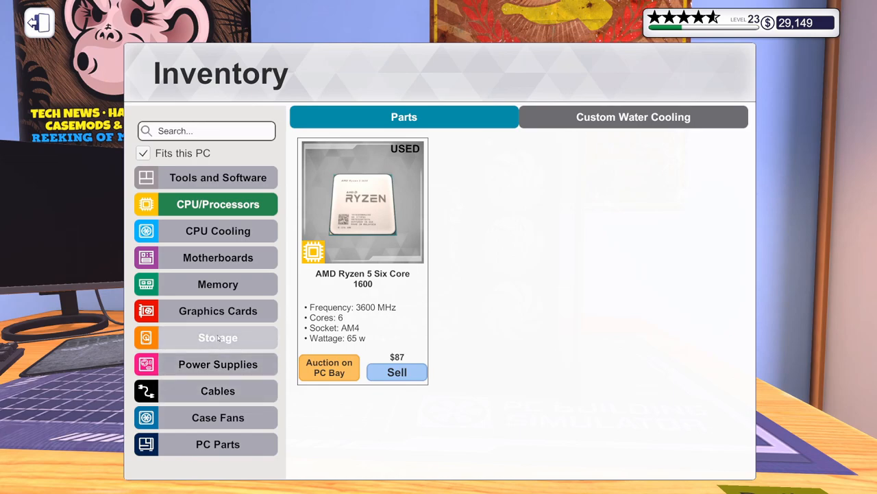
{"action": "left_click", "coordinate": [218, 284]}
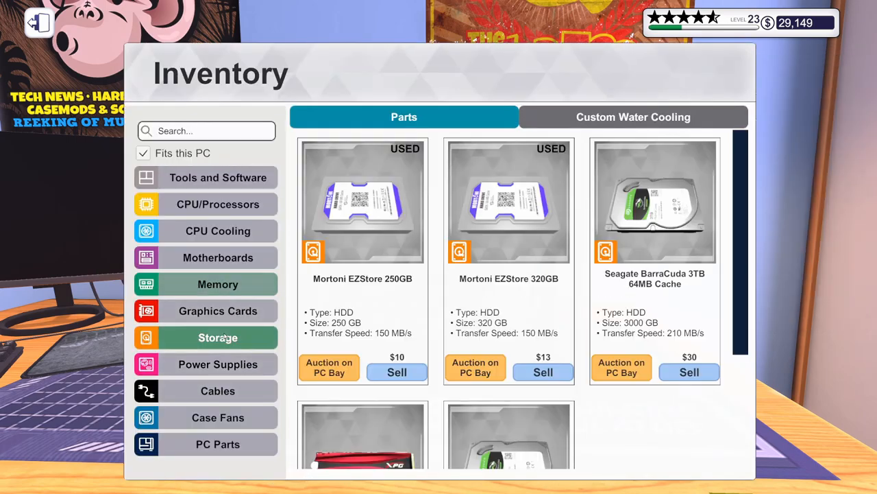
{"action": "scroll", "scroll_direction": "down", "scroll_amount": 3}
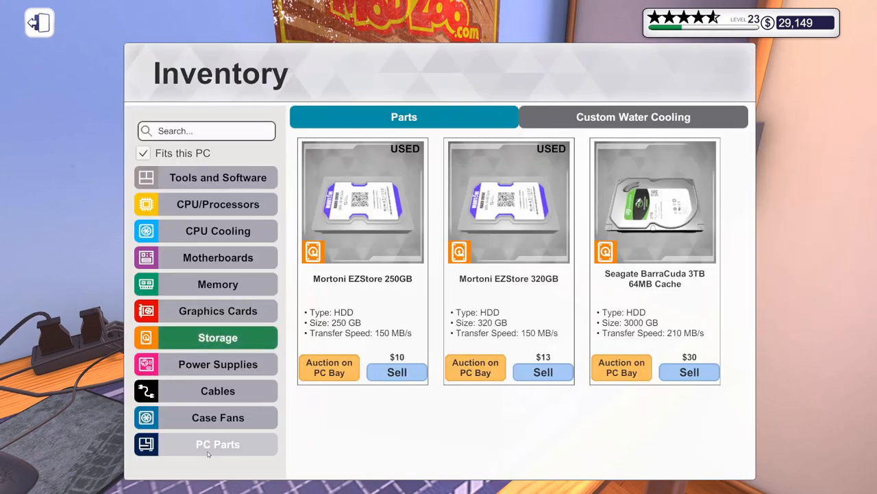
{"action": "left_click", "coordinate": [218, 444]}
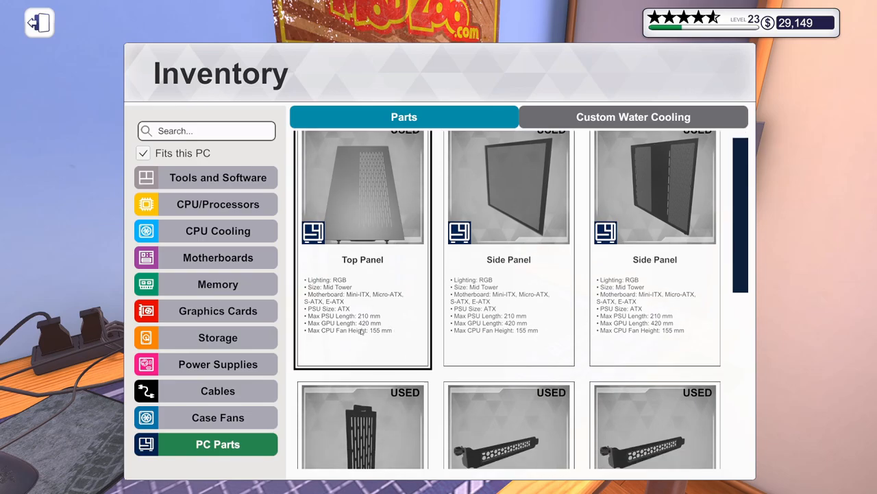
{"action": "left_click", "coordinate": [38, 22]}
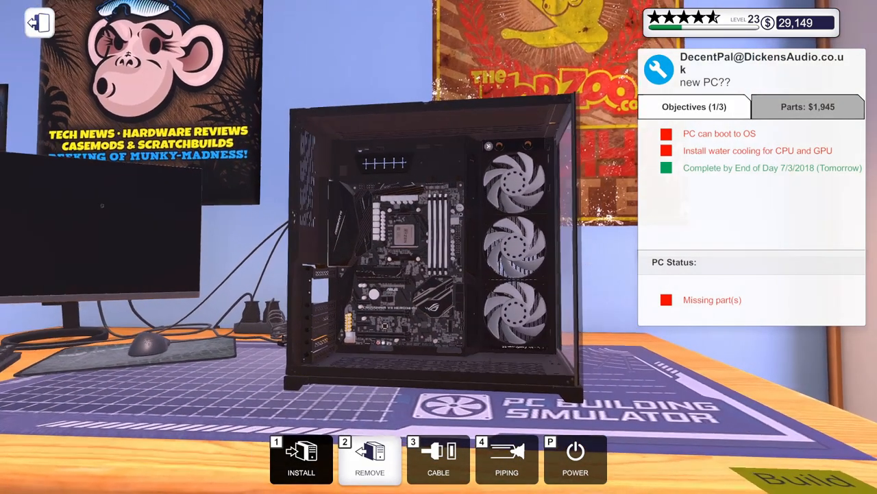
Browse CPU blocks and watercooled GPUs, then take the GeForce GTX 1080 water-cooled card for installing
{"action": "left_click", "coordinate": [302, 458]}
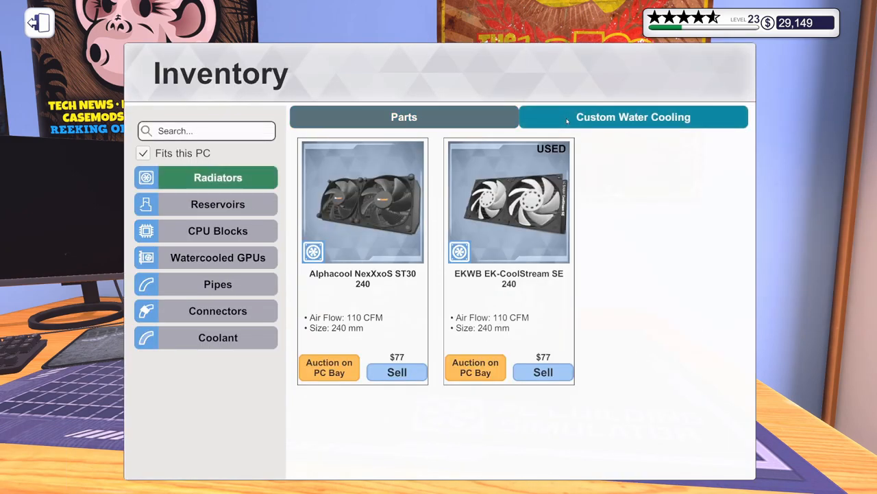
{"action": "left_click", "coordinate": [218, 230]}
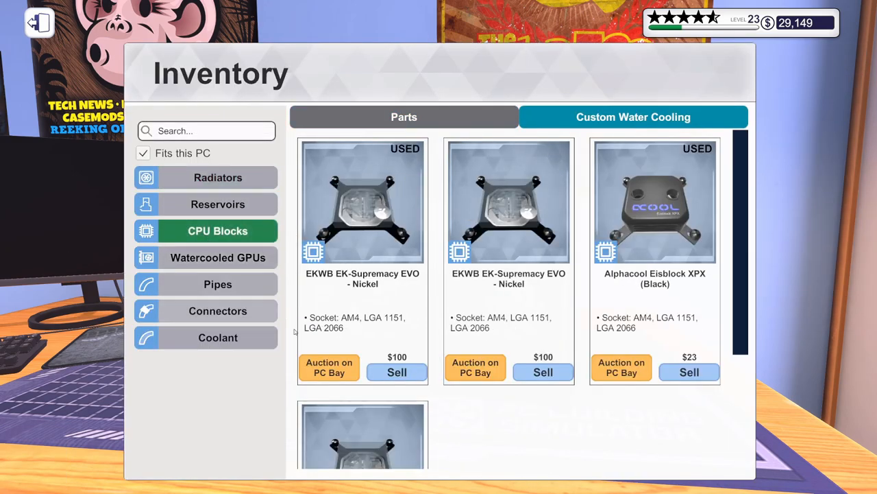
{"action": "scroll", "scroll_direction": "down", "scroll_amount": 3}
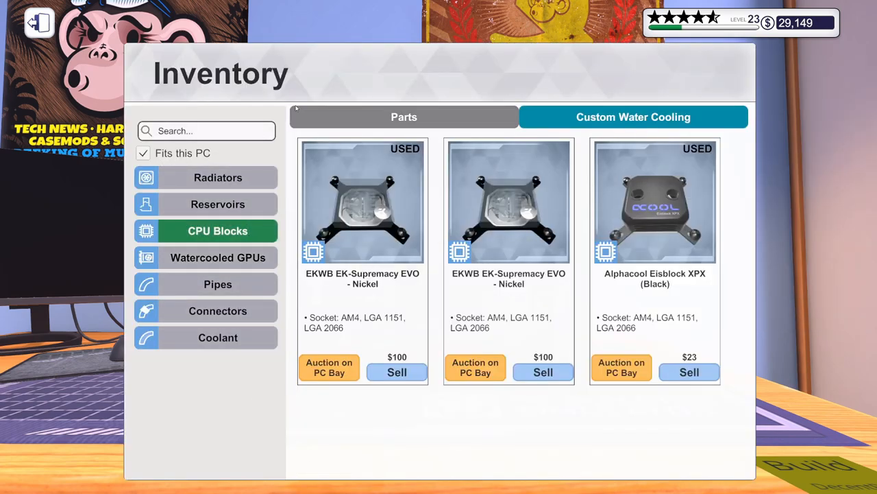
{"action": "left_click", "coordinate": [218, 257]}
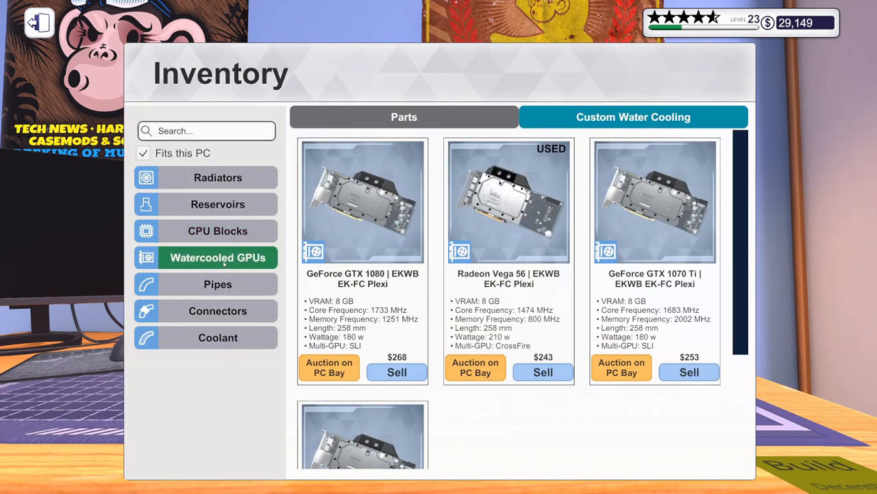
{"action": "scroll", "scroll_direction": "down", "scroll_amount": 3}
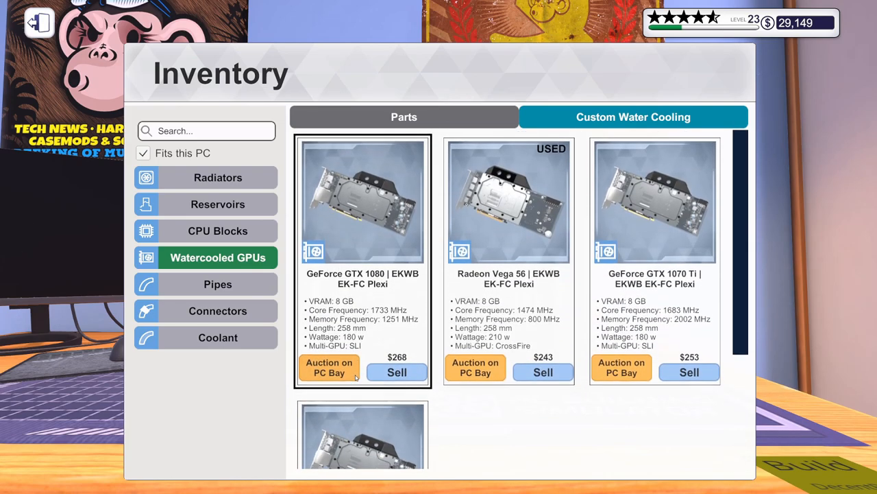
{"action": "scroll", "scroll_direction": "down", "scroll_amount": 3}
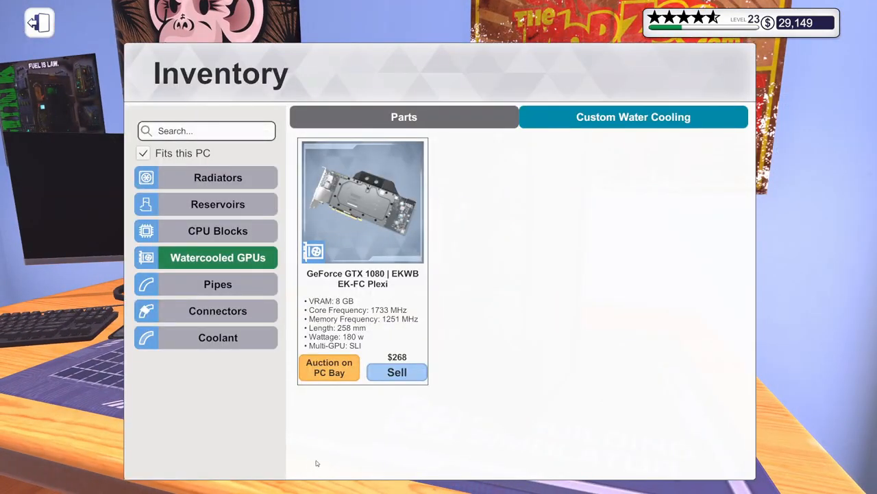
{"action": "left_click", "coordinate": [216, 203]}
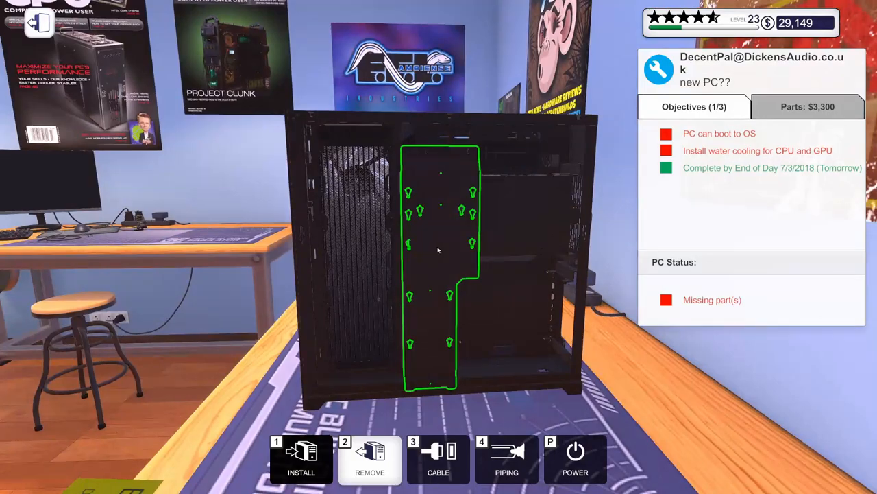
Mount the water-cooled GTX 1080 and connect the green Ribbon Braided cables in Cable mode
{"action": "left_click", "coordinate": [302, 459]}
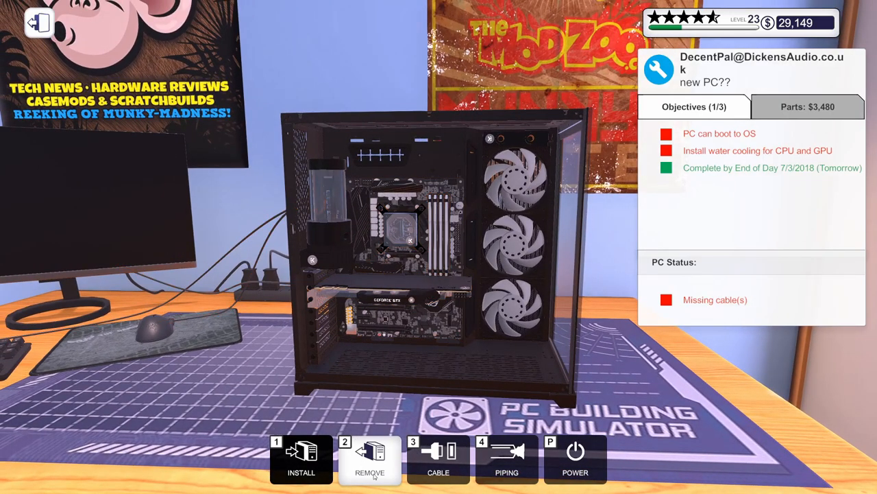
{"action": "left_click", "coordinate": [438, 460]}
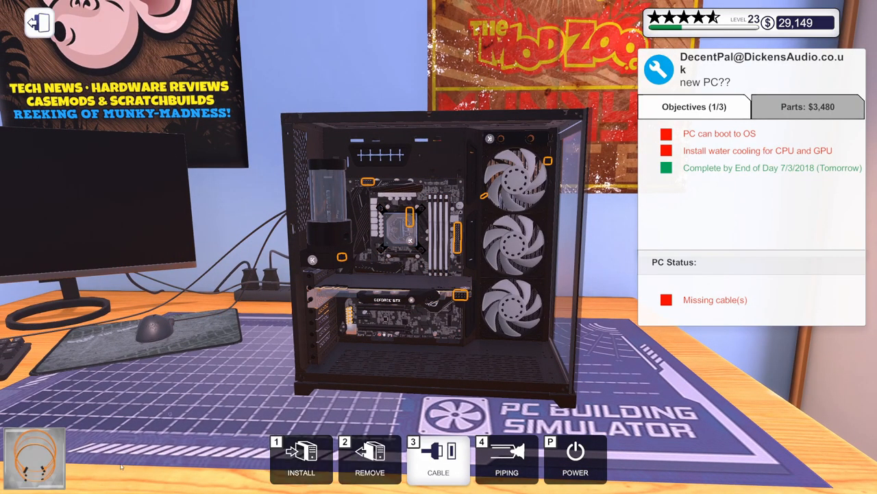
{"action": "left_click", "coordinate": [438, 460]}
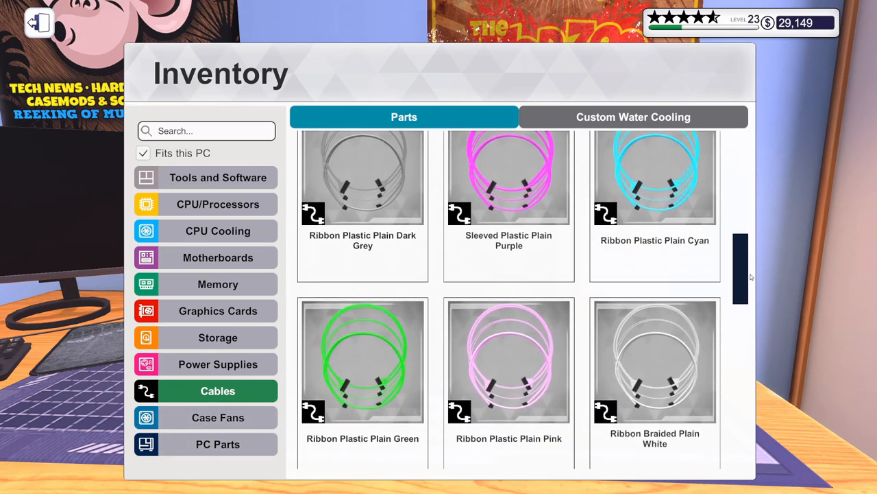
{"action": "scroll", "scroll_direction": "down", "scroll_amount": 3}
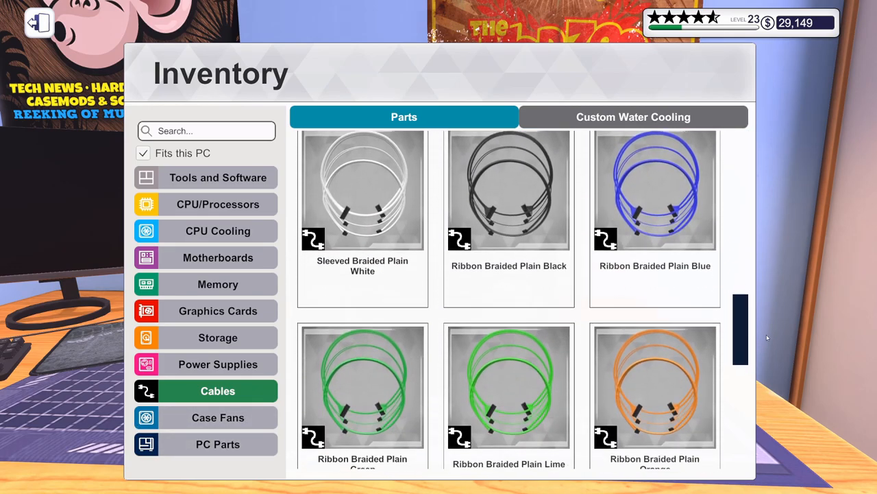
{"action": "scroll", "scroll_direction": "down", "scroll_amount": 3}
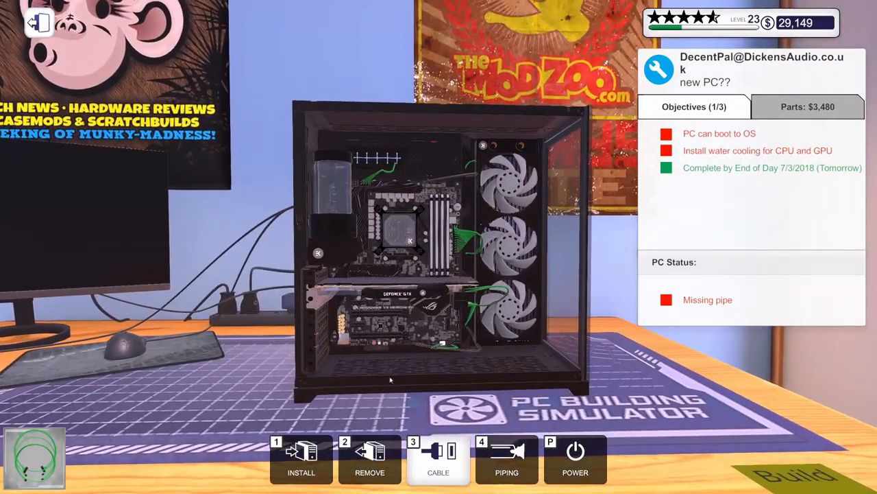
Route hard pipes between the water-cooling fittings and bend them into shape
{"action": "left_click", "coordinate": [508, 458]}
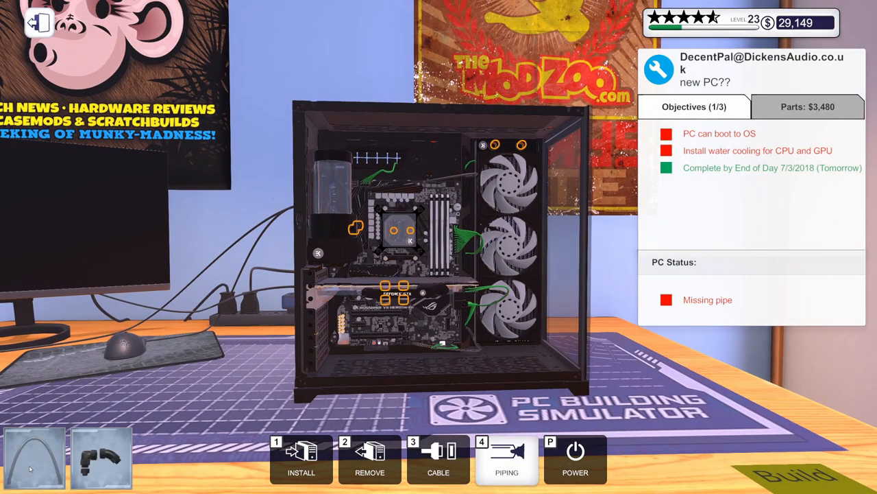
{"action": "mouse_move", "coordinate": [473, 362]}
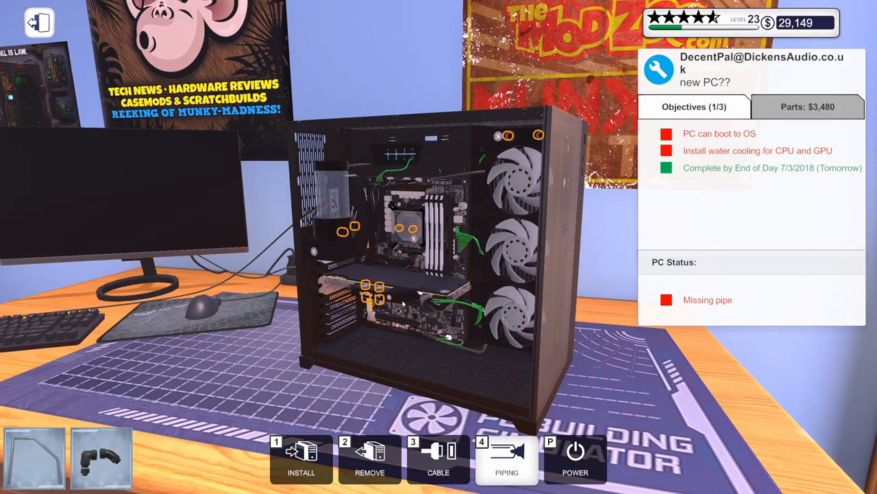
{"action": "mouse_move", "coordinate": [375, 263]}
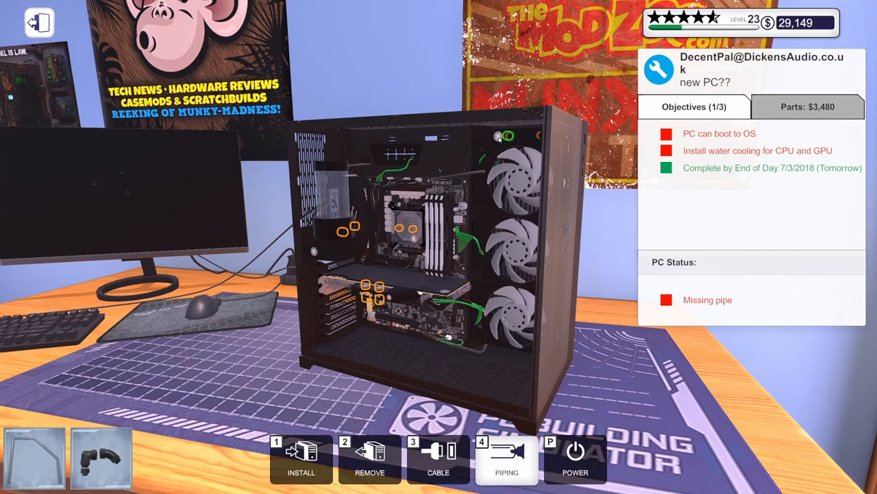
{"action": "left_click", "coordinate": [507, 459]}
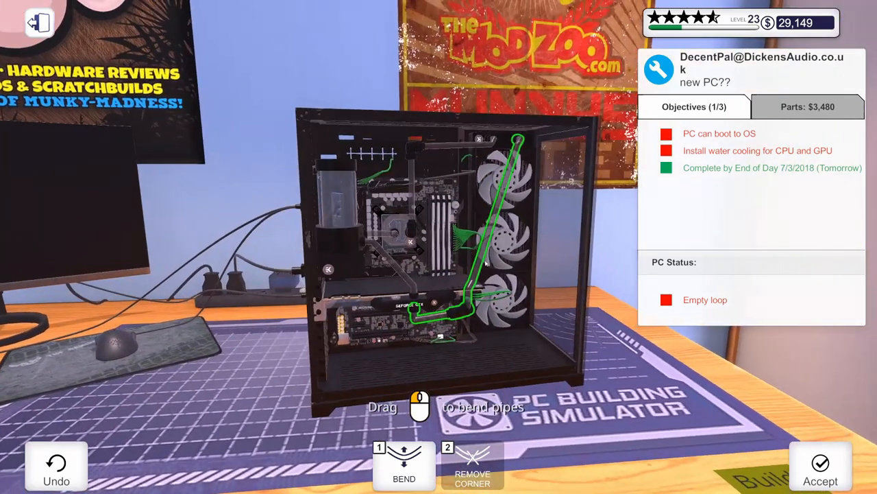
{"action": "left_click_drag", "start_coordinate": [486, 268], "coordinate": [479, 288]}
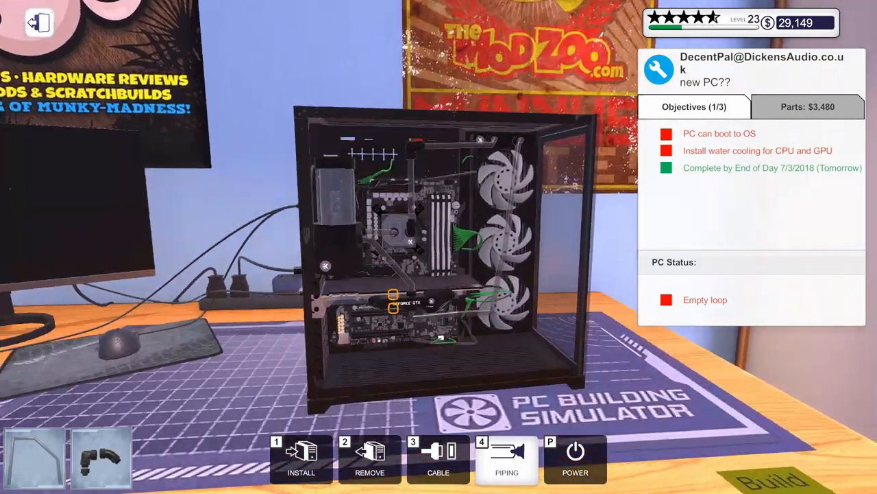
Fill the reservoir with green coolant from the Custom Water Cooling inventory
{"action": "left_click", "coordinate": [507, 459]}
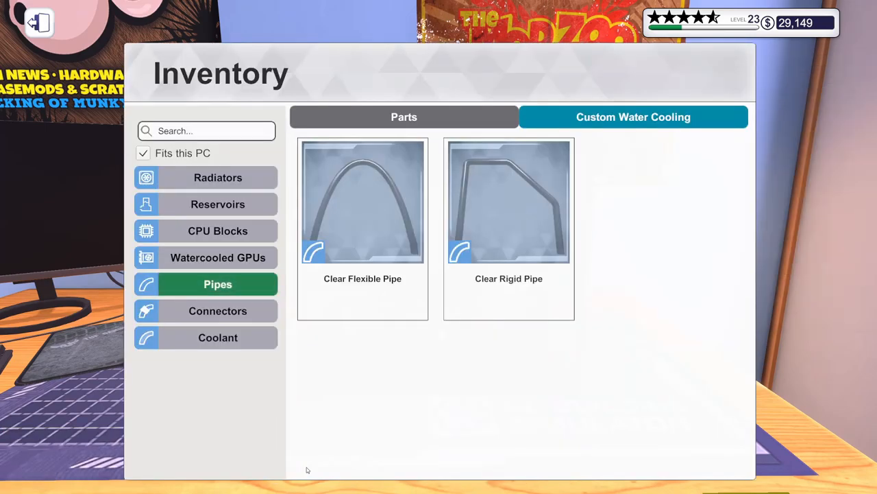
{"action": "left_click", "coordinate": [218, 337]}
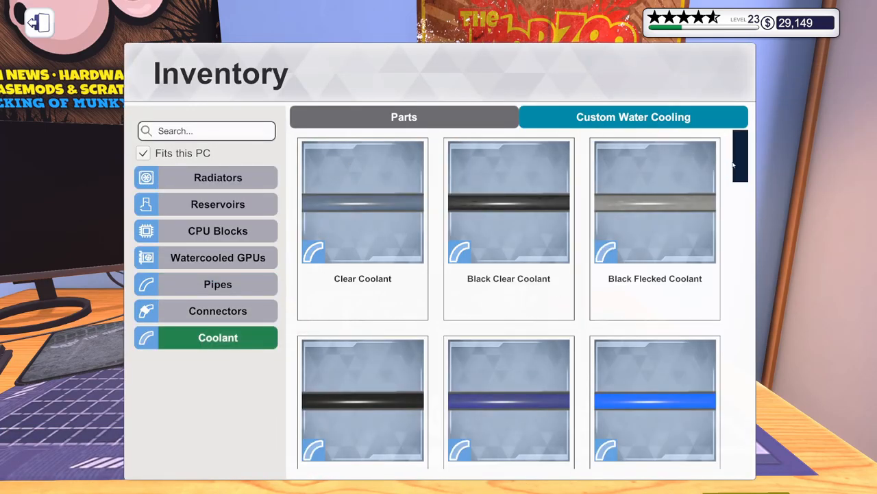
{"action": "scroll", "scroll_direction": "down", "scroll_amount": 3}
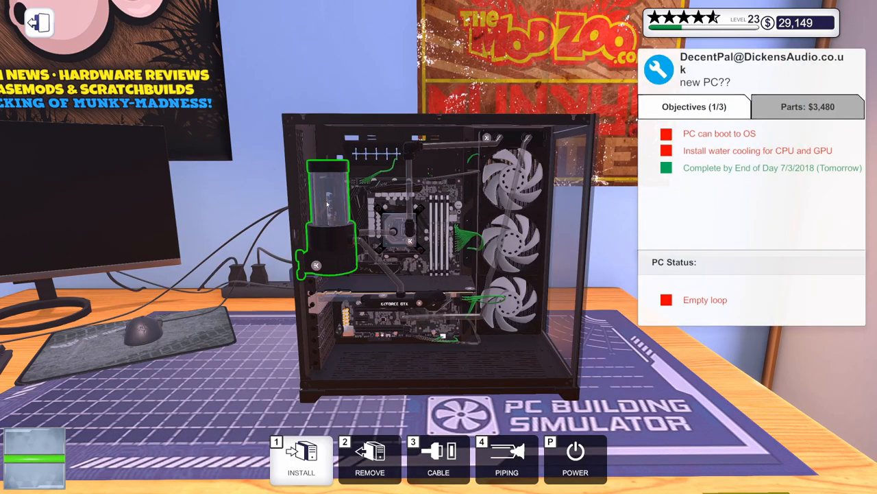
{"action": "left_click", "coordinate": [439, 458]}
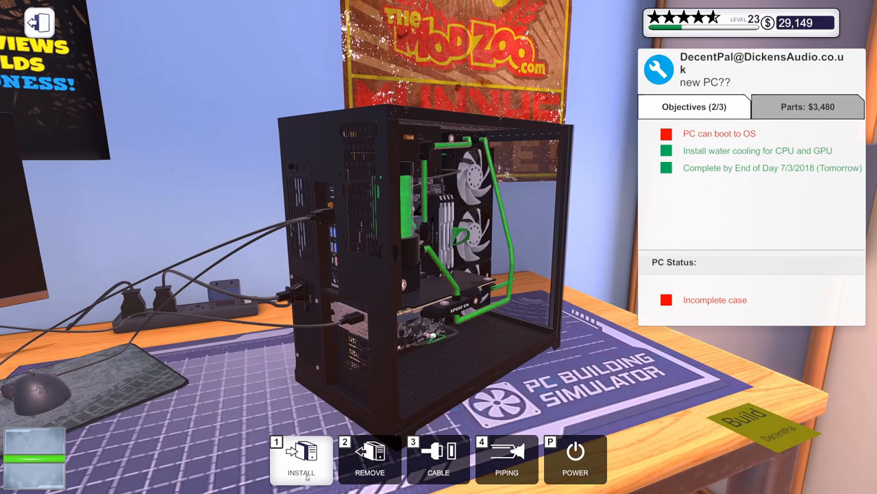
{"action": "left_click", "coordinate": [301, 459]}
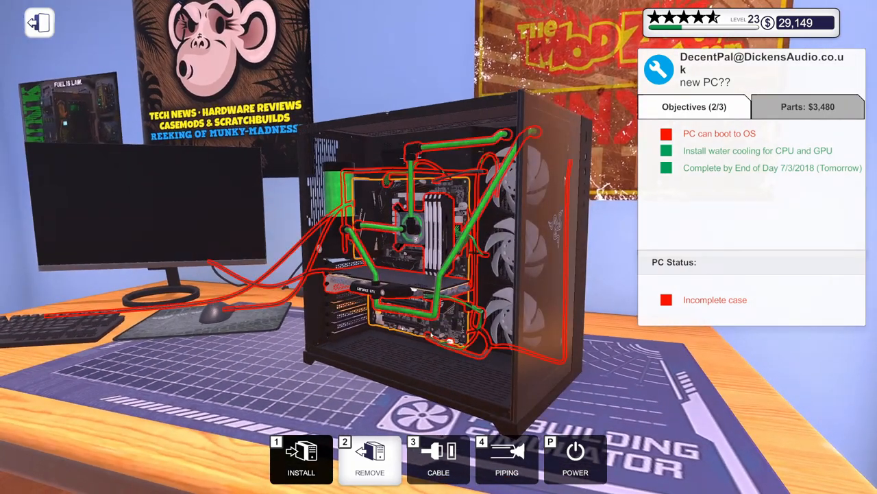
Power on the PC and apply BIOS changes with a restart into the OS
{"action": "left_click", "coordinate": [576, 459]}
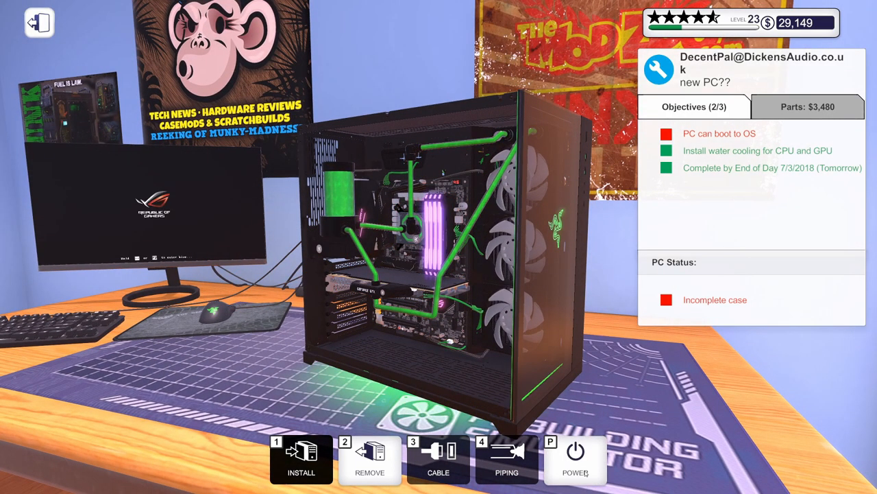
{"action": "left_click", "coordinate": [576, 459]}
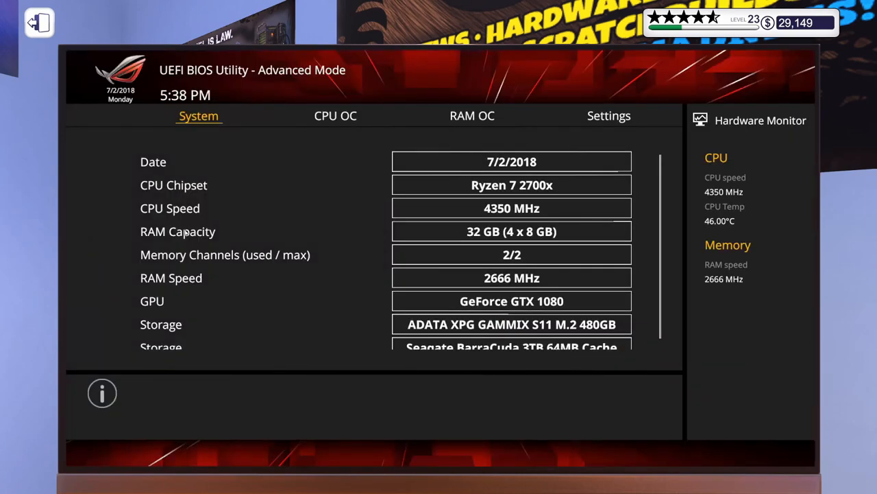
{"action": "left_click", "coordinate": [471, 115]}
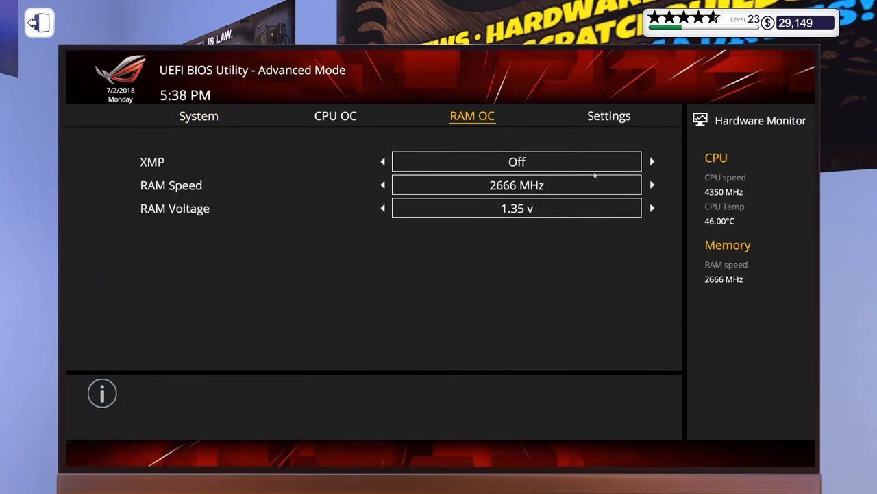
{"action": "left_click", "coordinate": [609, 115]}
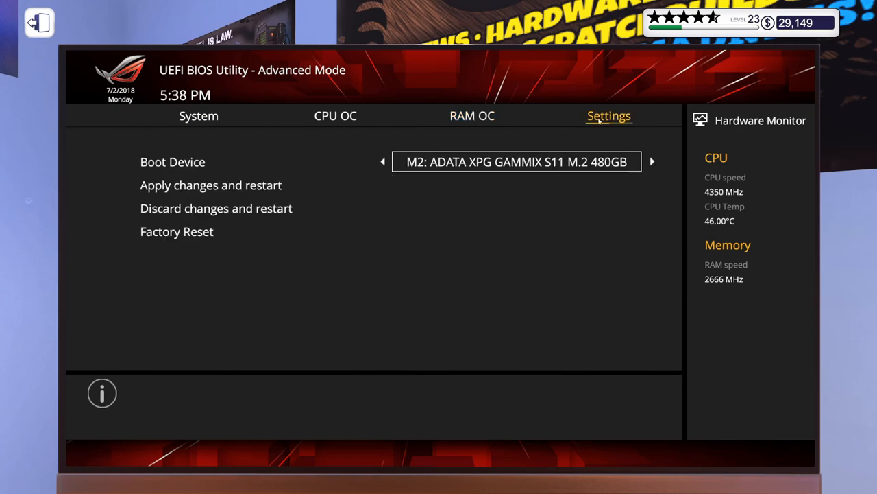
{"action": "left_click", "coordinate": [211, 185]}
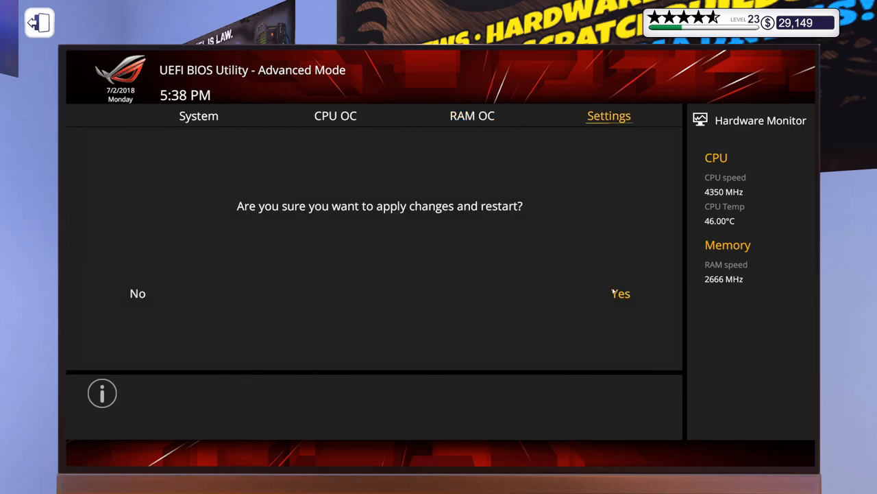
{"action": "left_click", "coordinate": [619, 294]}
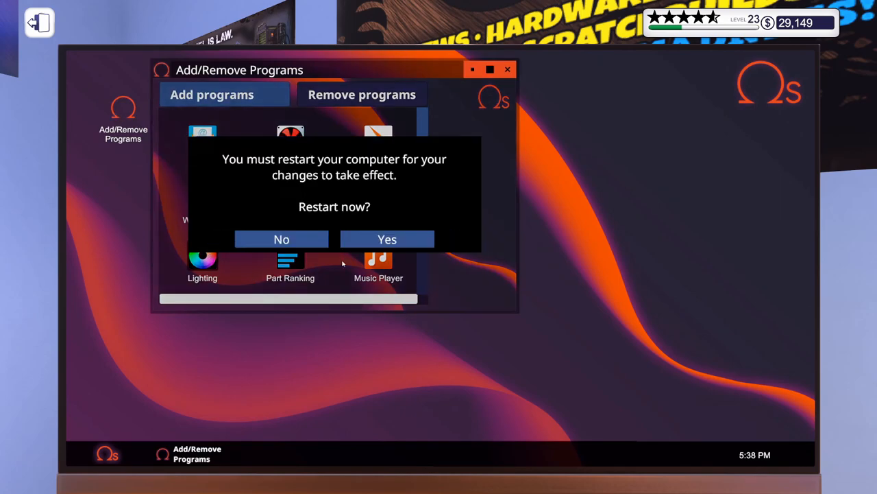
Restart, then recolour the case, motherboard and RAM lighting green in the Lighting app
{"action": "left_click", "coordinate": [386, 238]}
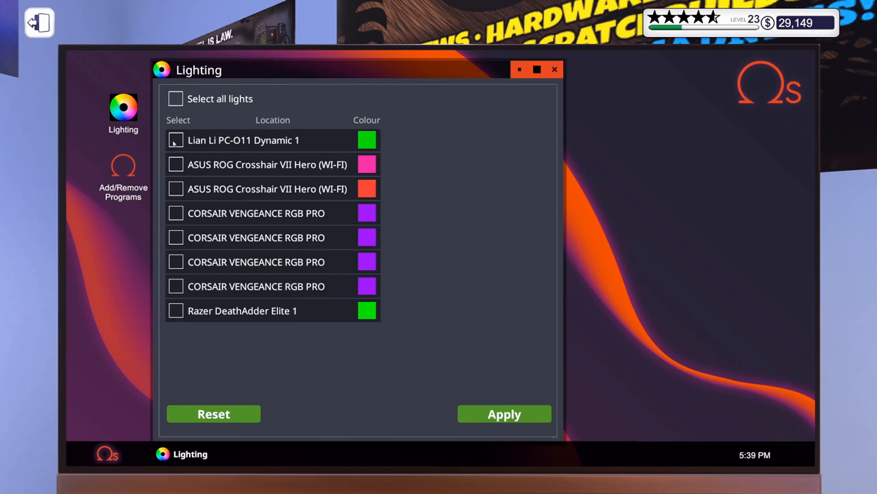
{"action": "left_click", "coordinate": [176, 190]}
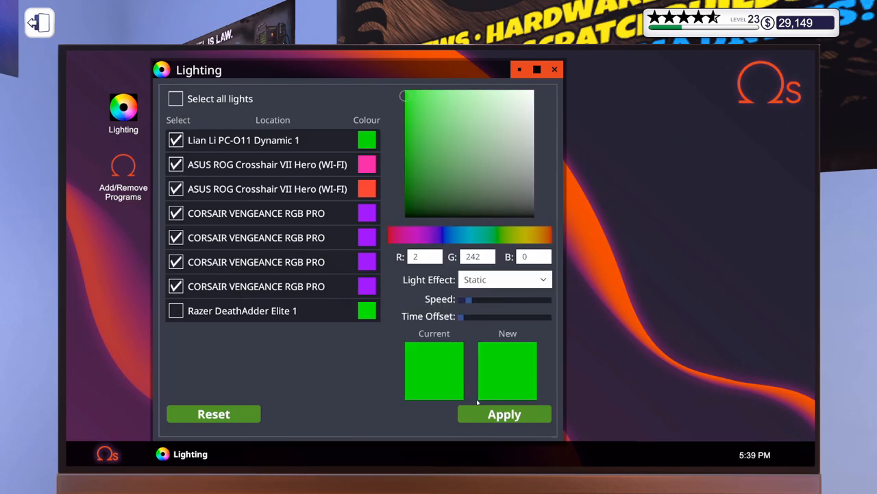
{"action": "left_click", "coordinate": [554, 68]}
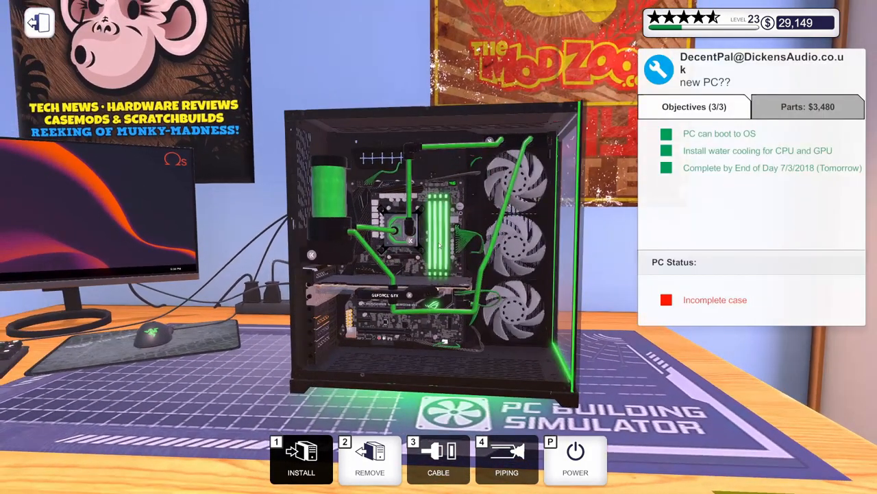
Leave the PC view and bring up the Inventory panel over the finished build
{"action": "left_click", "coordinate": [301, 459]}
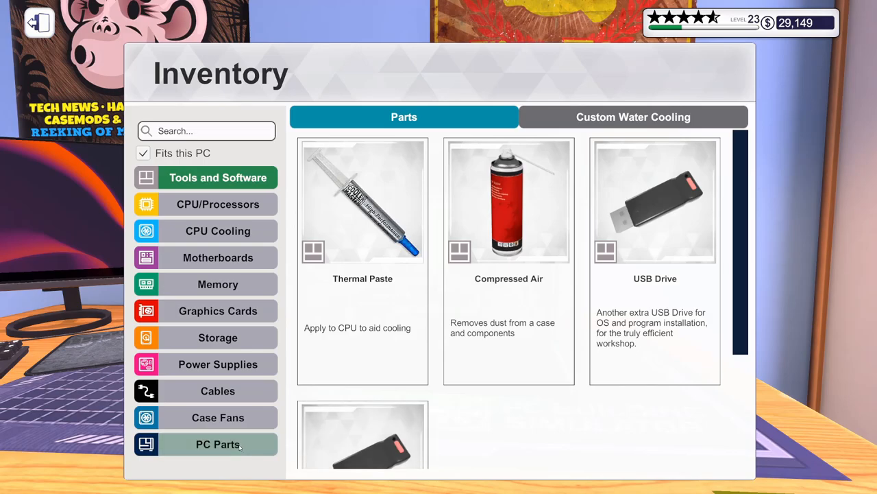
{"action": "left_click", "coordinate": [218, 445]}
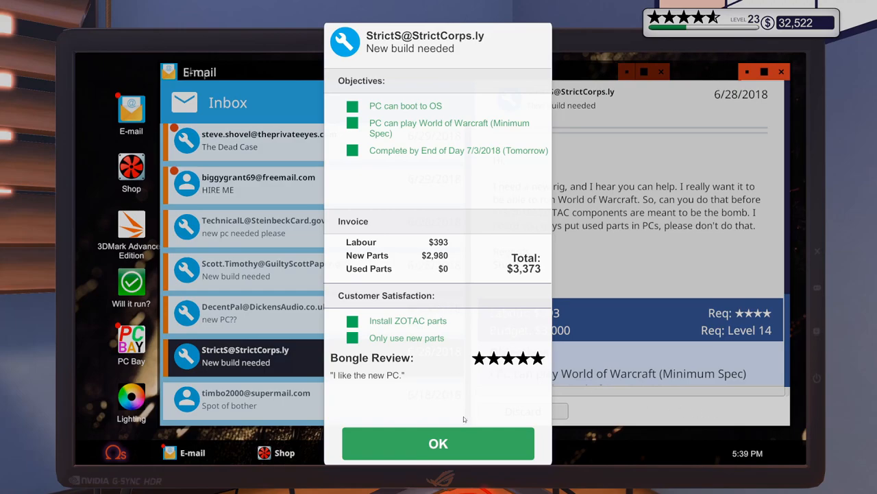
Collect payment for the three finished builds, raising funds to $38,637
{"action": "left_click", "coordinate": [438, 443]}
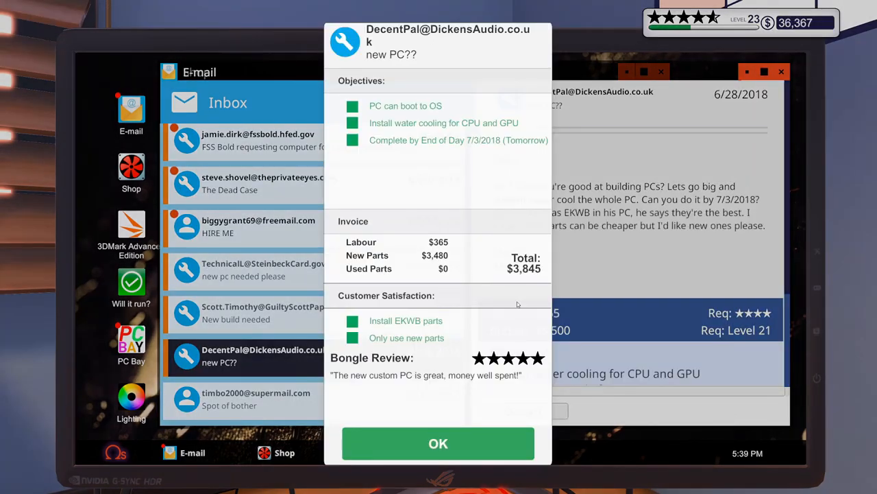
{"action": "left_click", "coordinate": [439, 443]}
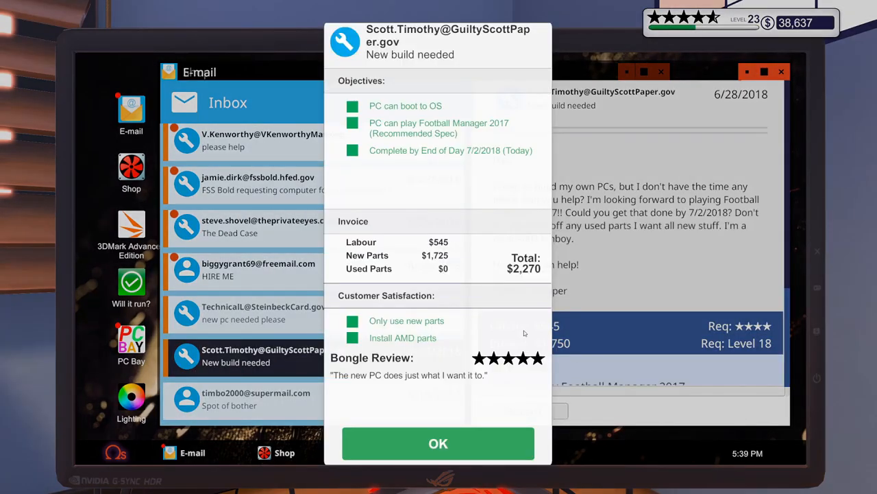
{"action": "left_click", "coordinate": [439, 443]}
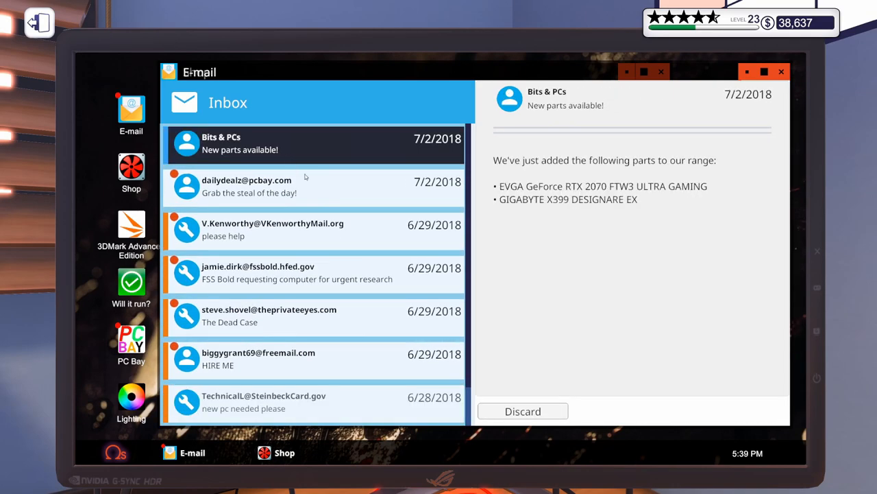
{"action": "mouse_move", "coordinate": [603, 255]}
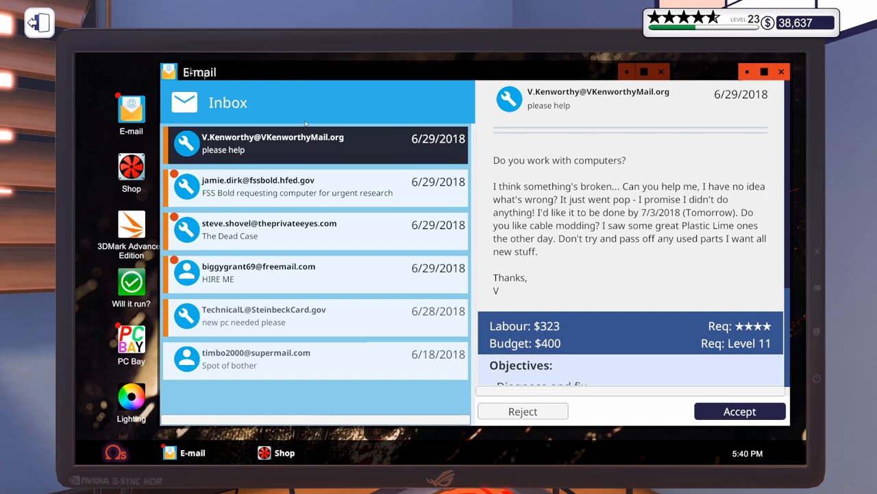
{"action": "mouse_move", "coordinate": [591, 334]}
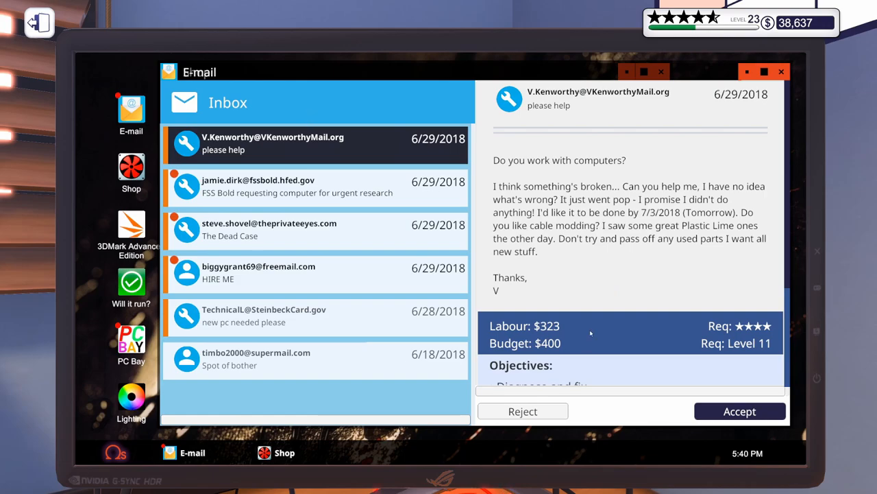